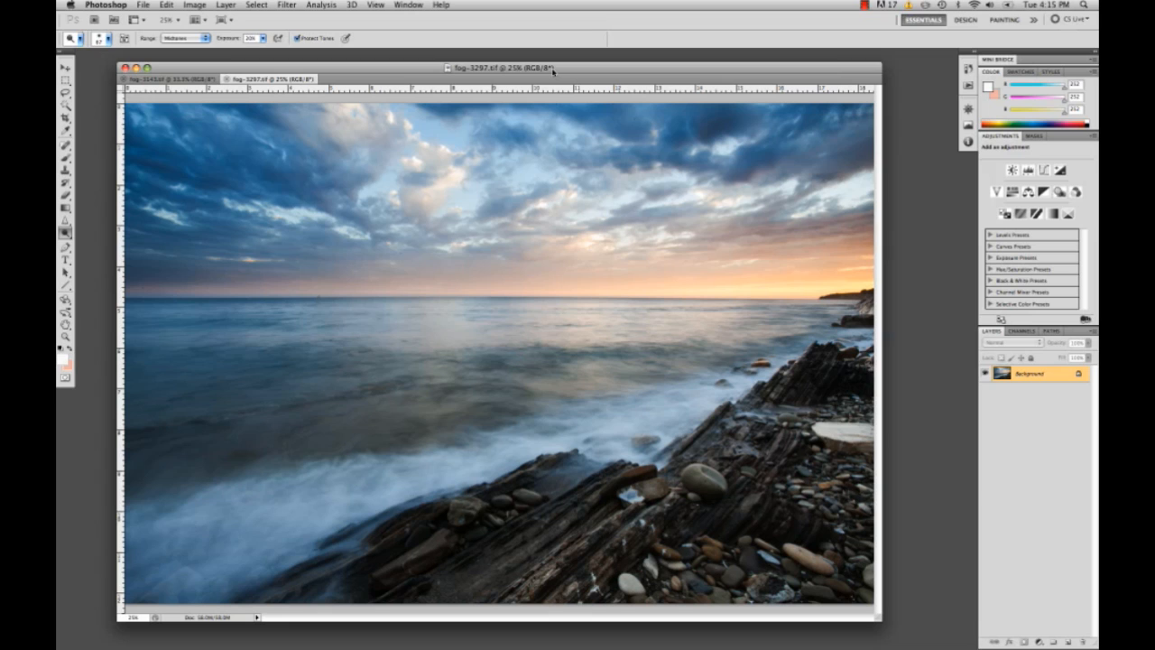
Add a Curves adjustment layer above the seascape's Background layer.
click(65, 69)
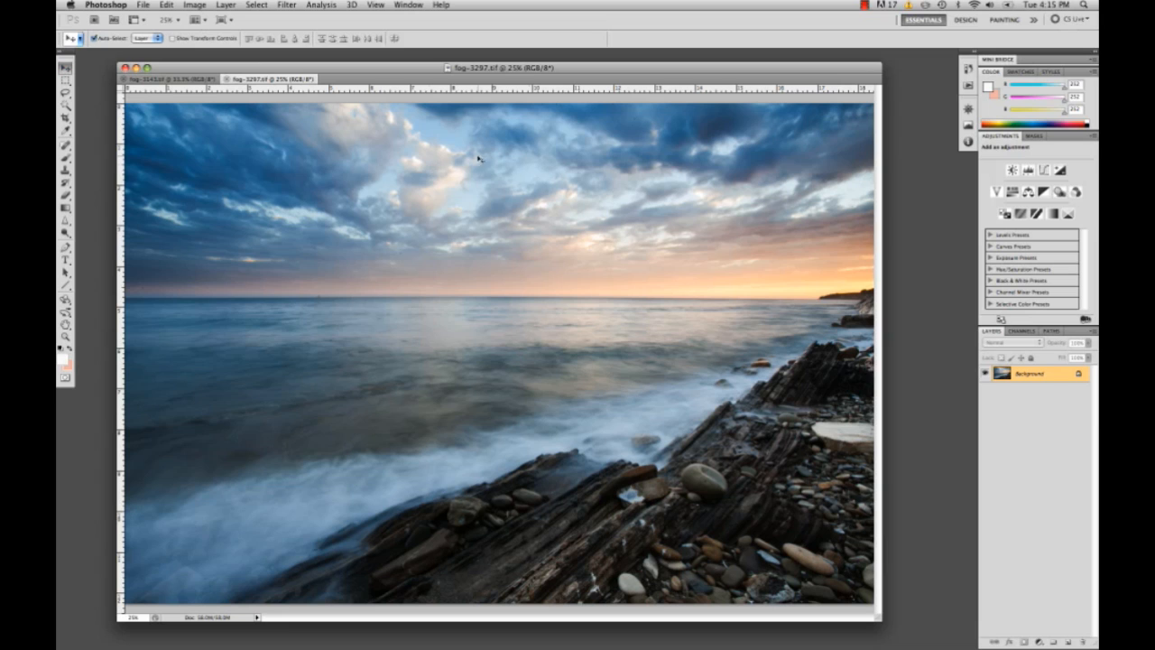
mouse_move(1044, 599)
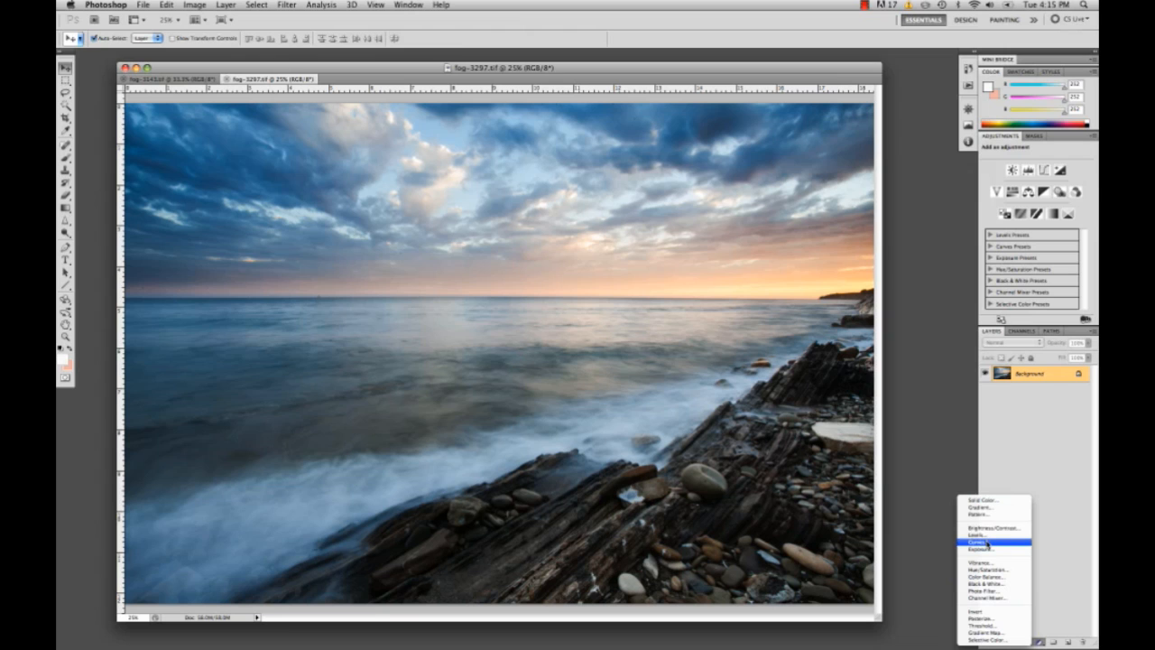
click(978, 541)
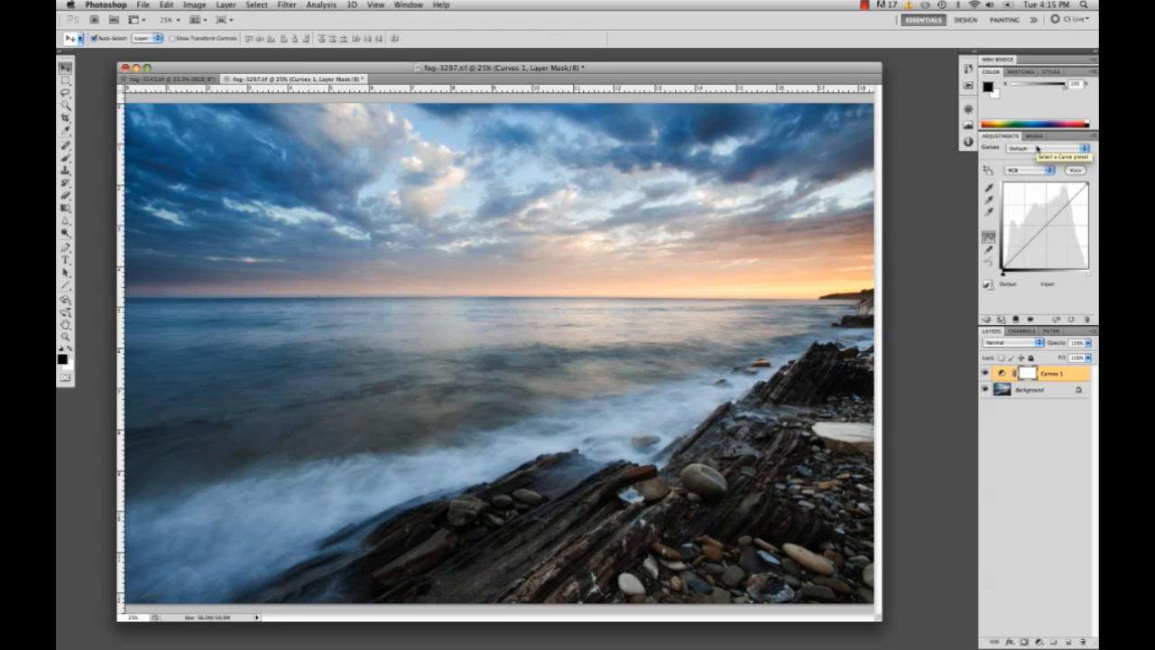
Test brightening and stronger contrast on the RGB curve, then flatten it back near the original tones.
click(1047, 207)
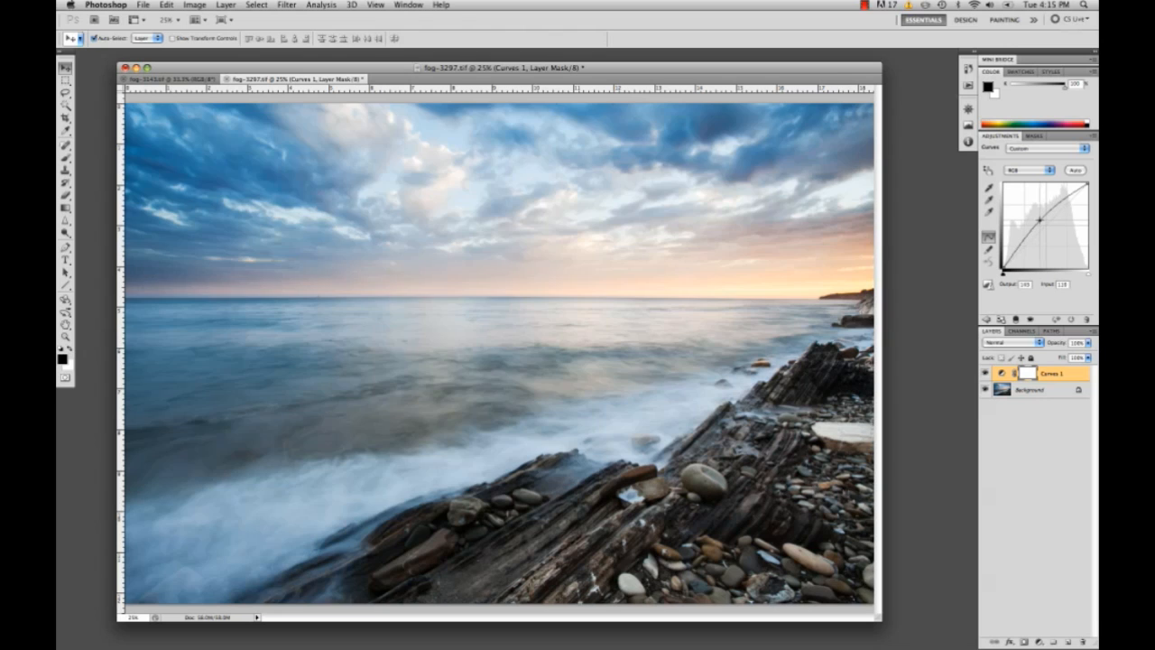
drag(1040, 220, 1038, 209)
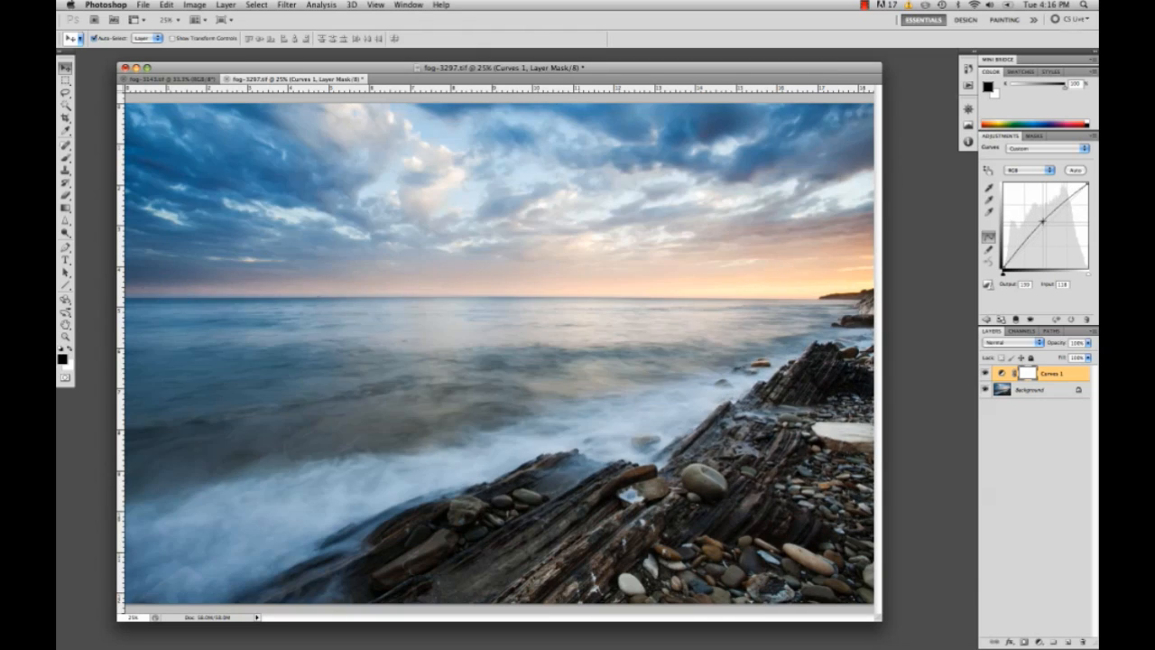
drag(1050, 221, 1054, 233)
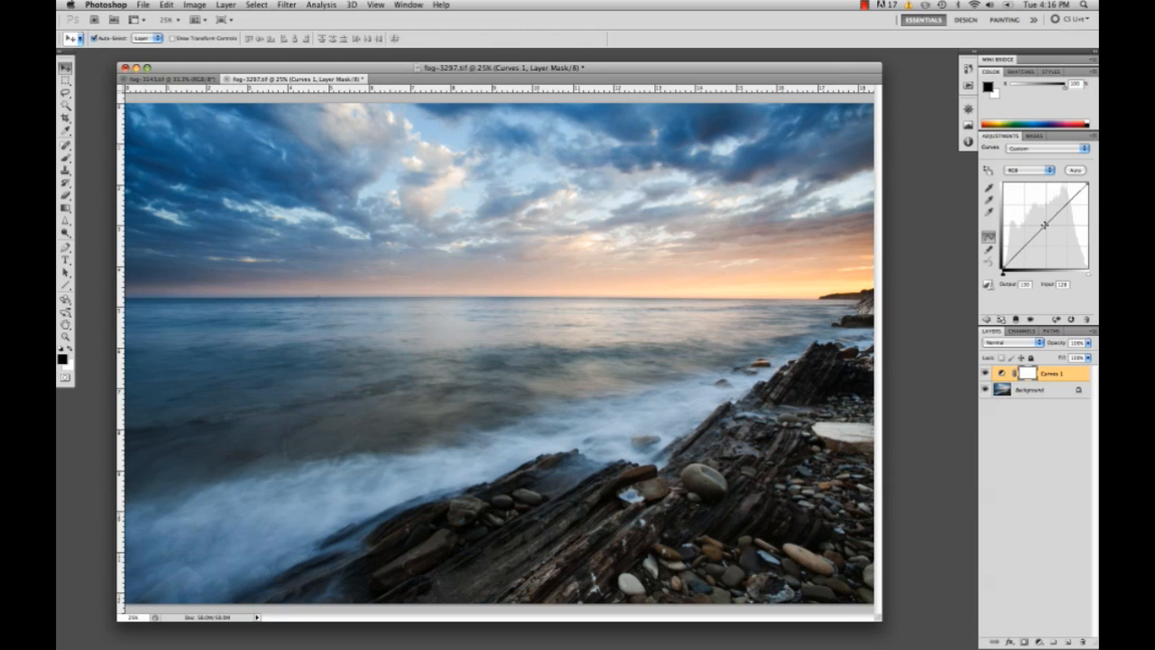
drag(1044, 226, 1065, 206)
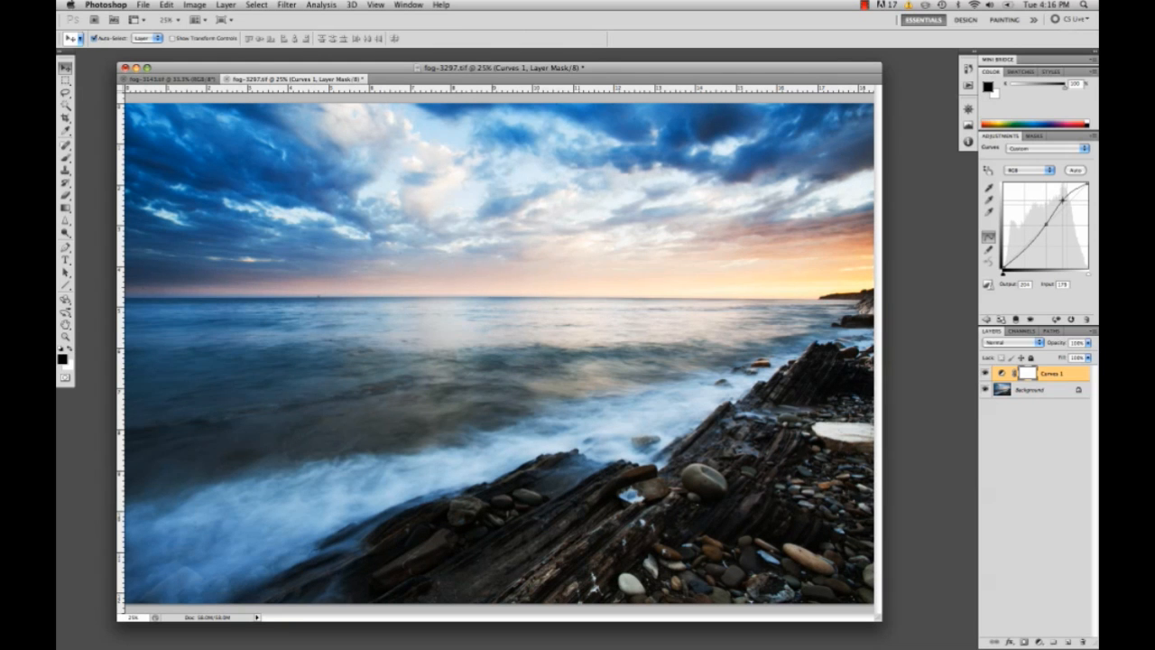
drag(1065, 197, 1065, 209)
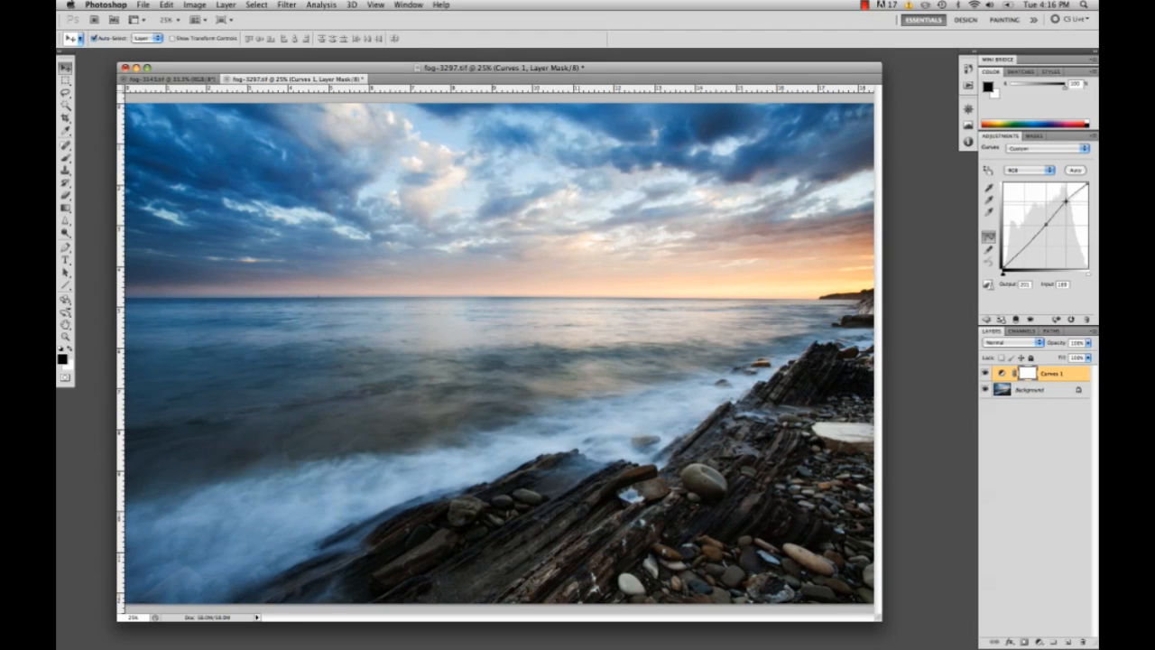
drag(1043, 205, 1045, 210)
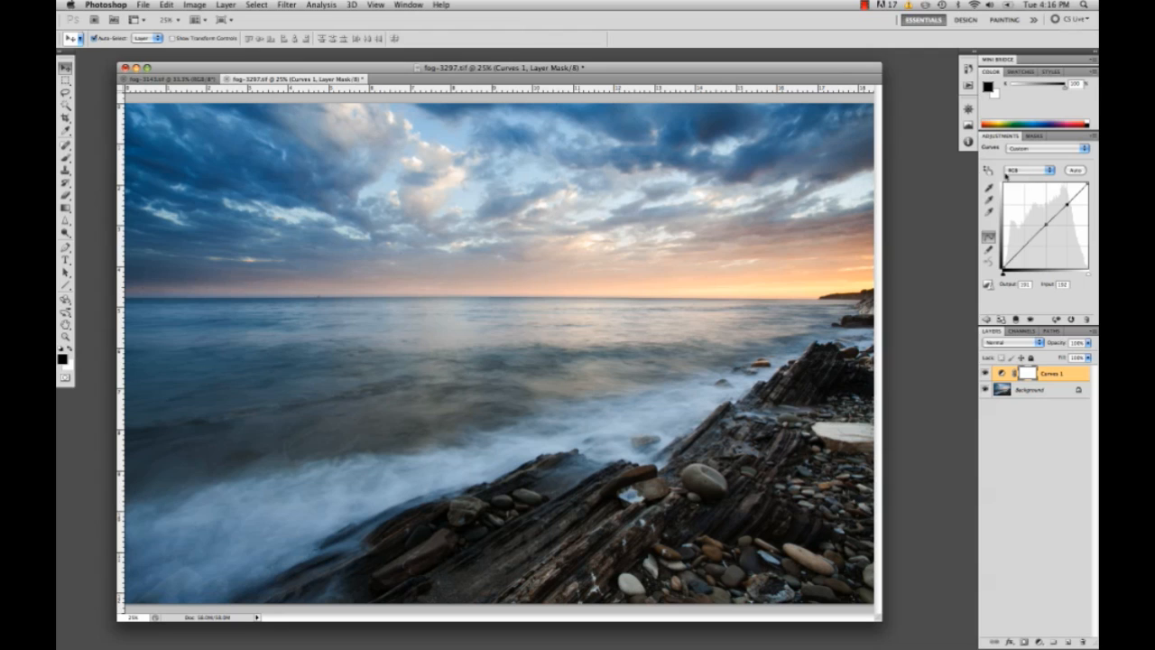
Switch the Curves adjustment from the composite to the Blue channel.
click(1029, 170)
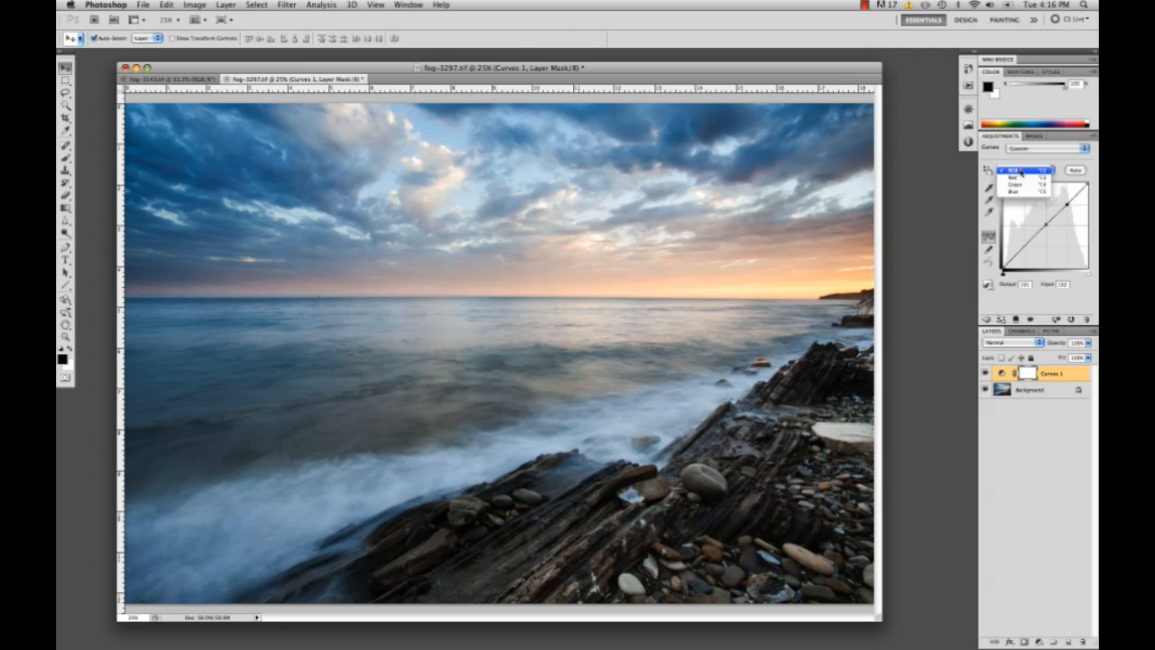
click(1019, 179)
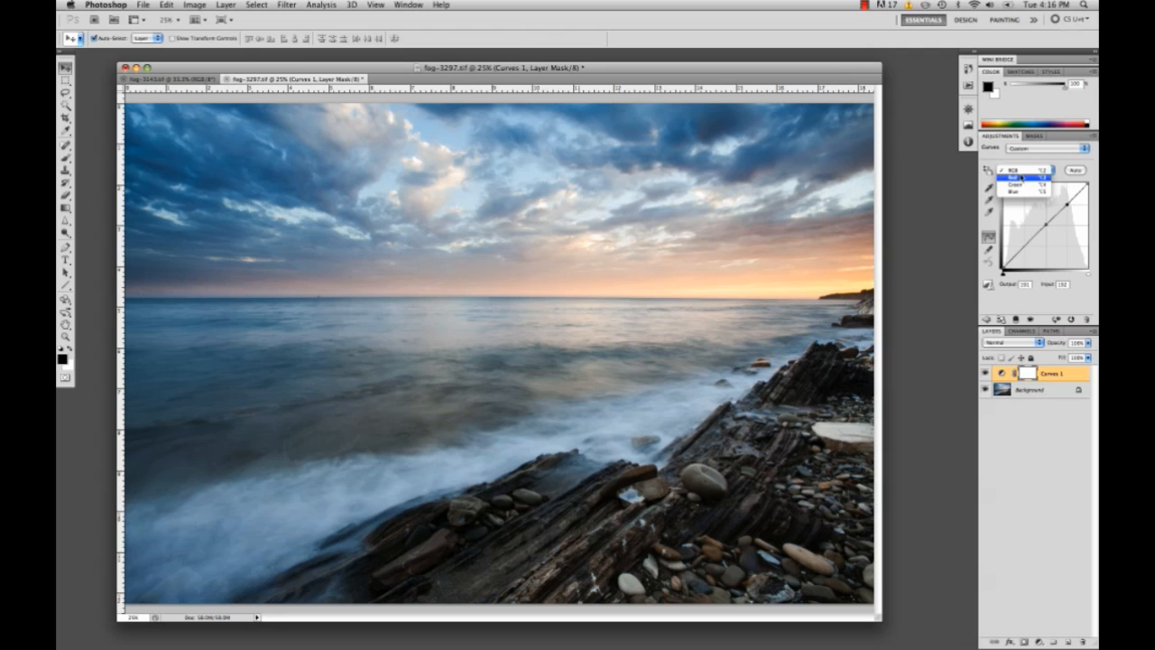
click(1022, 184)
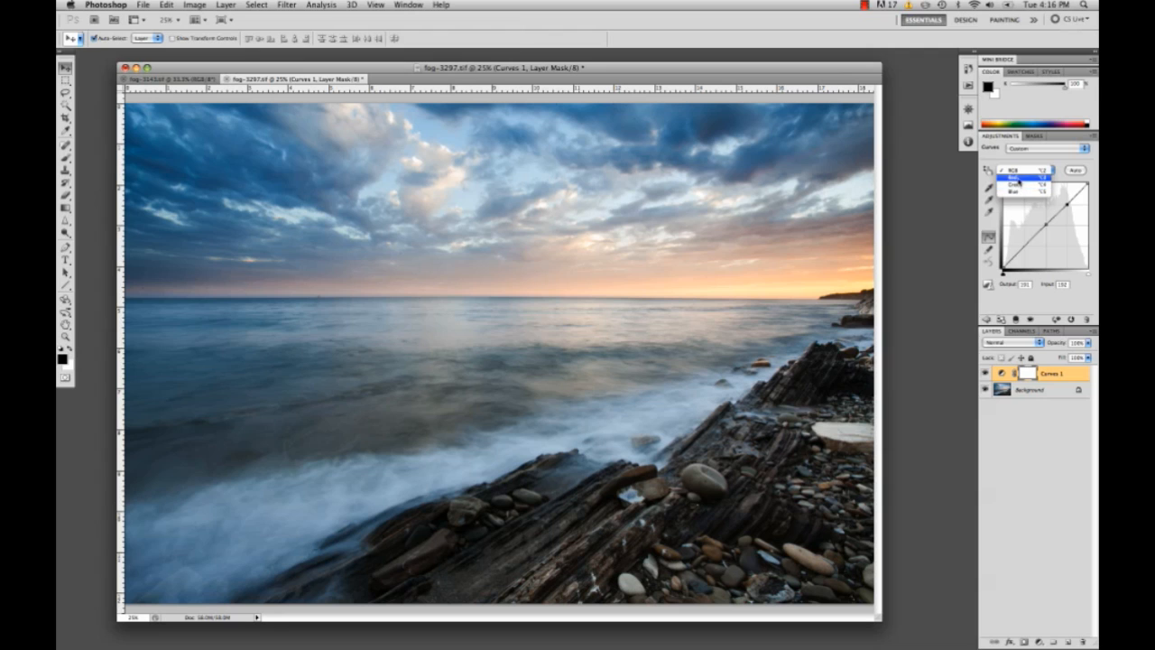
click(1019, 191)
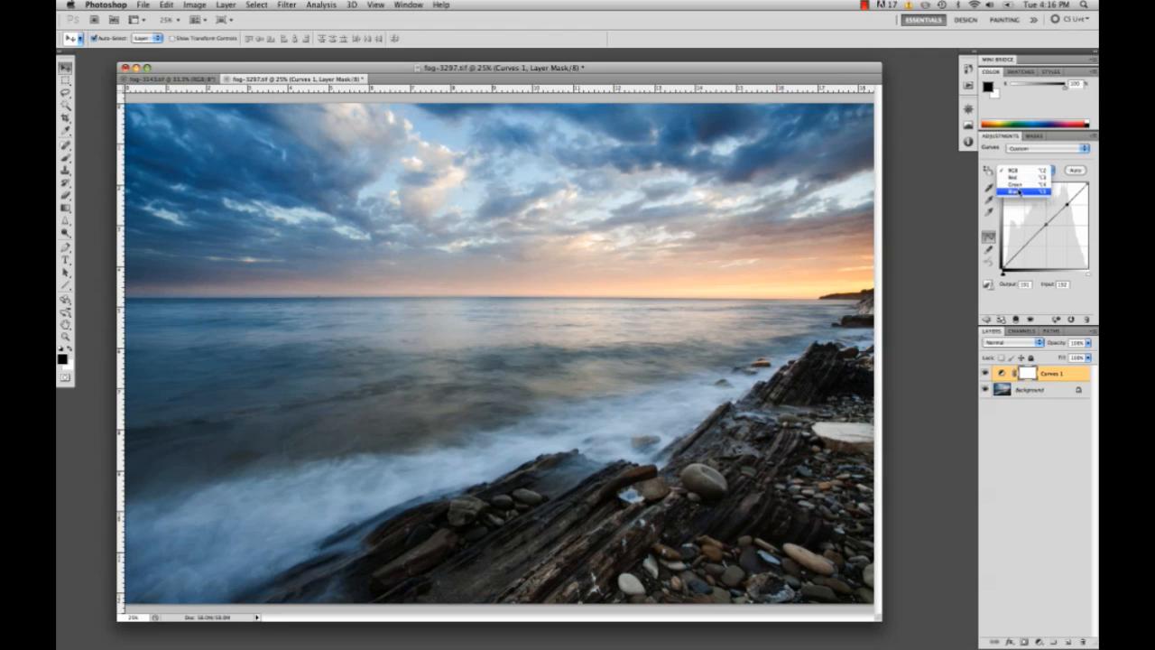
click(1025, 192)
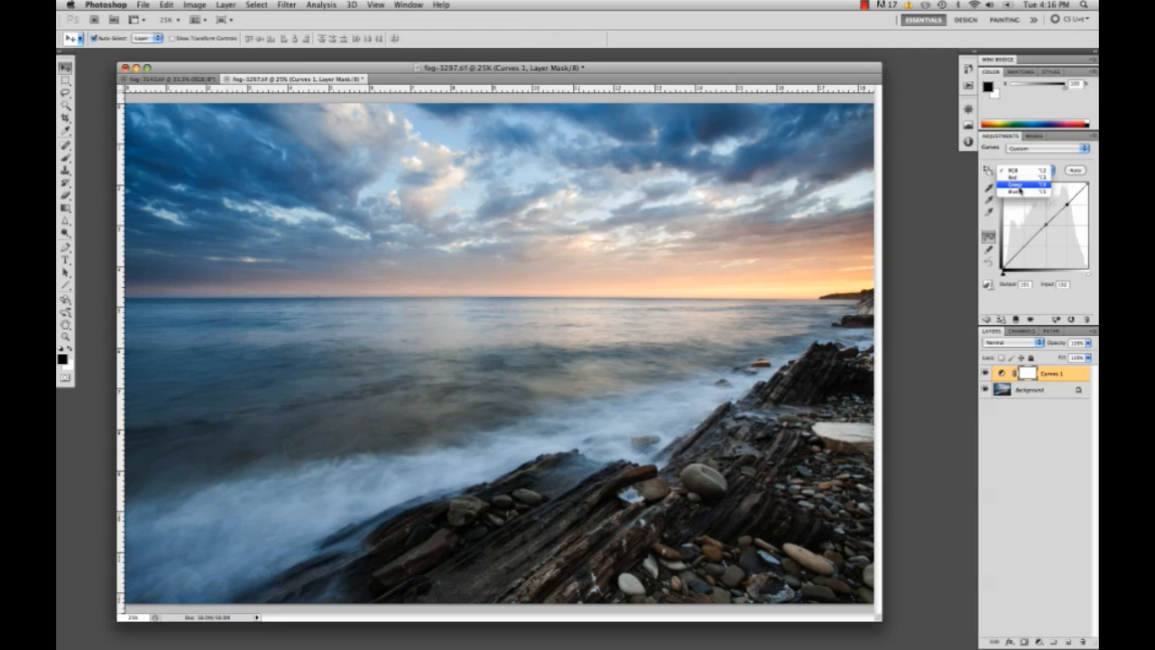
click(1025, 191)
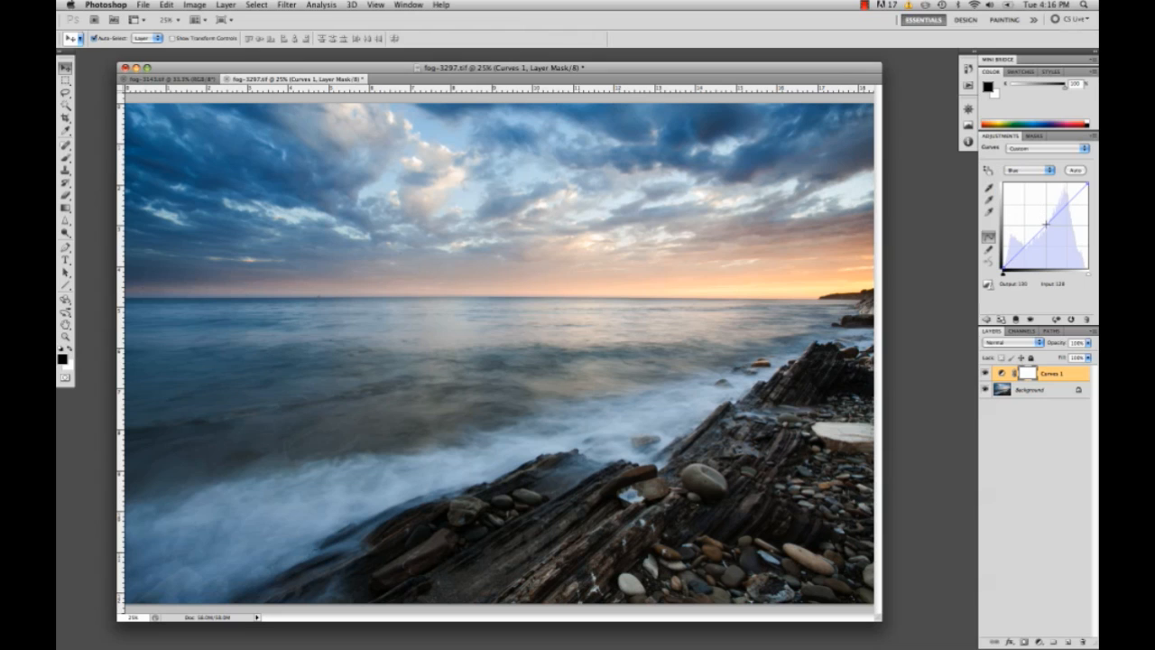
Raise the Blue curve's shadow end so the seascape's dark tones turn blue.
drag(1056, 208, 1045, 224)
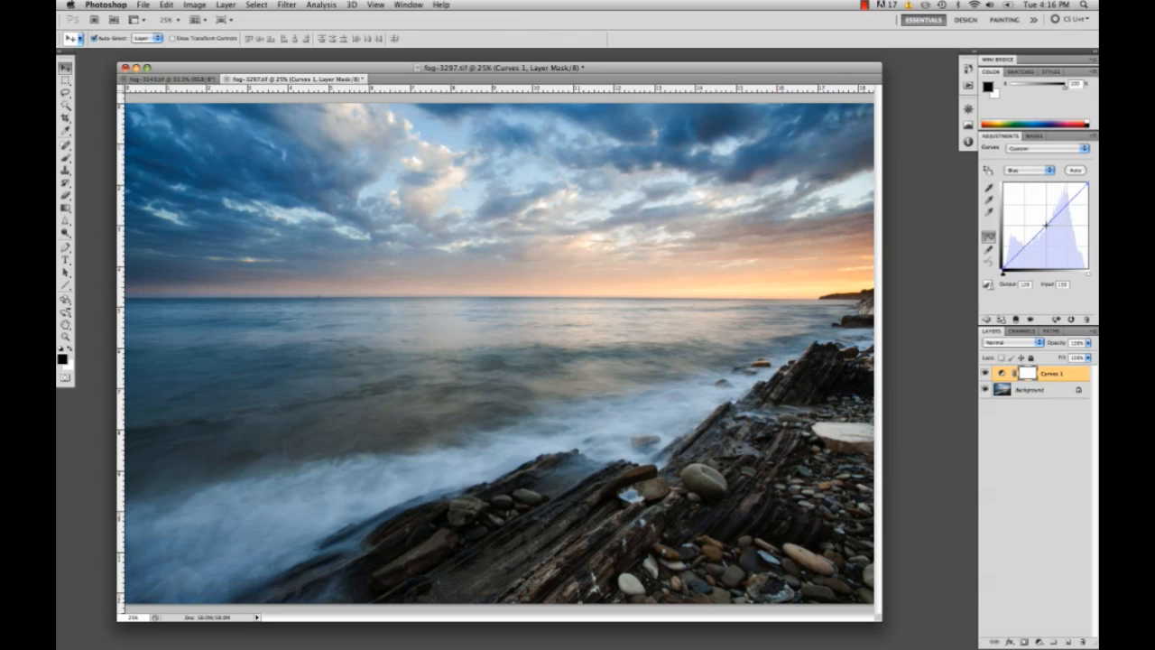
drag(1047, 225, 1065, 206)
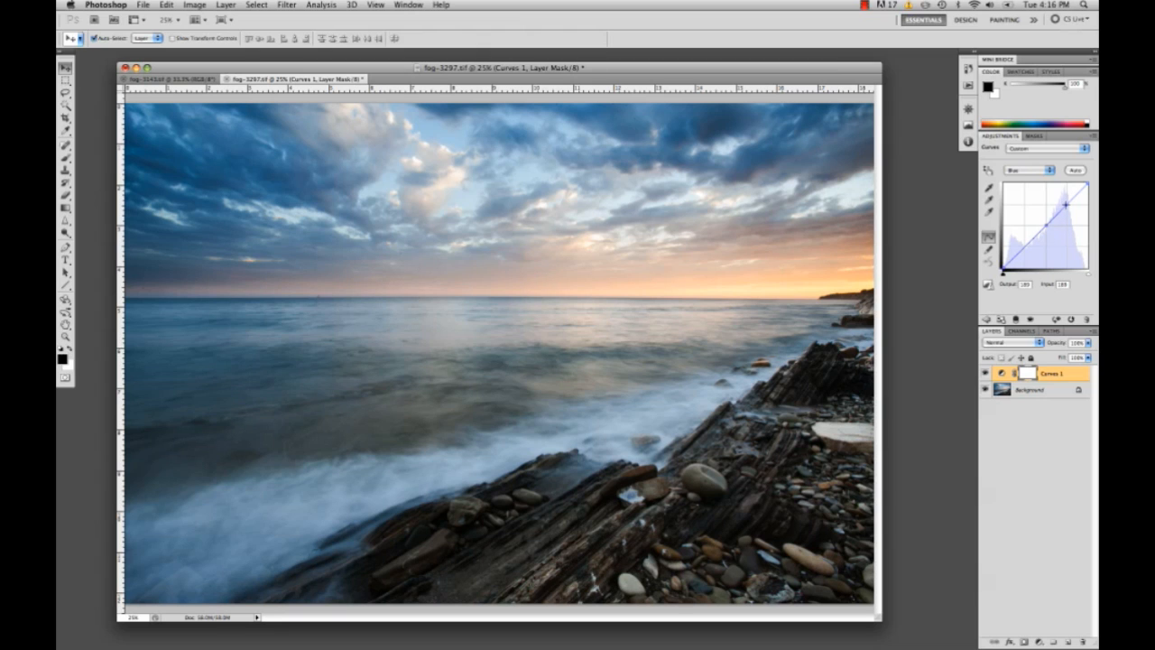
drag(1062, 213, 1068, 205)
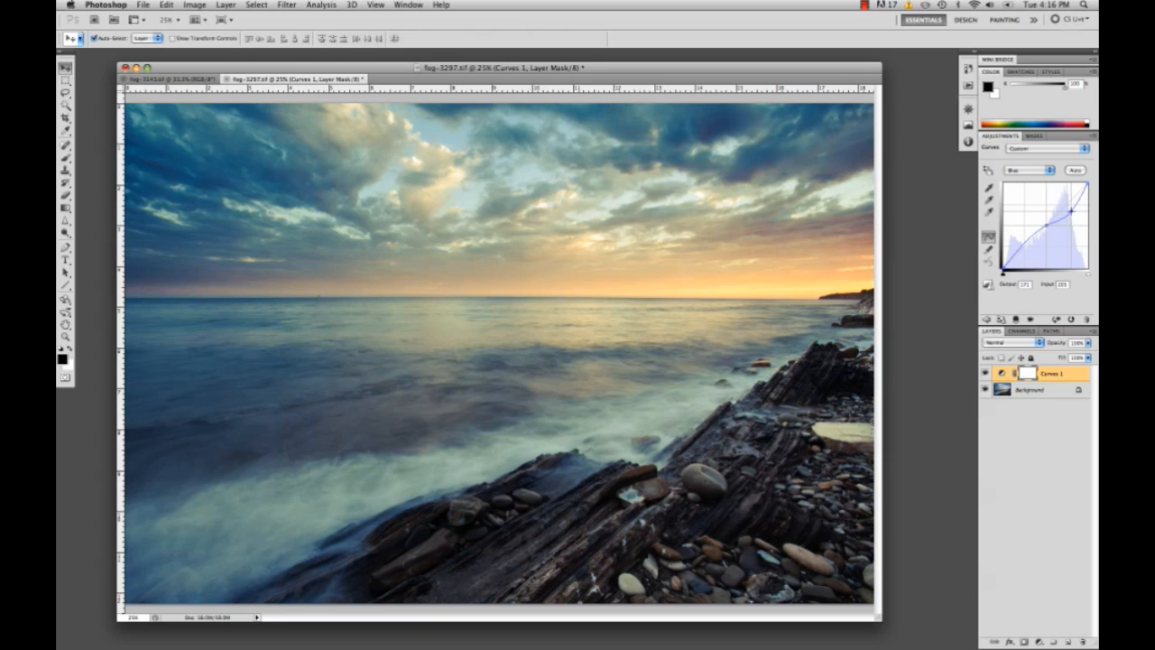
drag(1069, 213, 1068, 209)
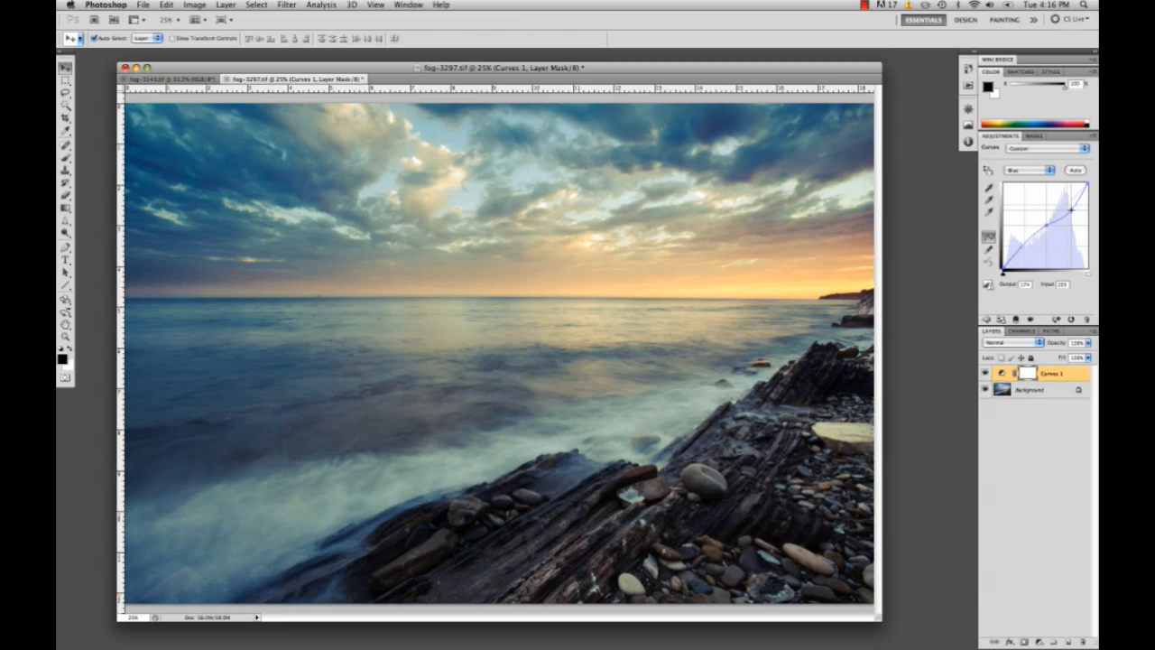
drag(1069, 209, 1036, 236)
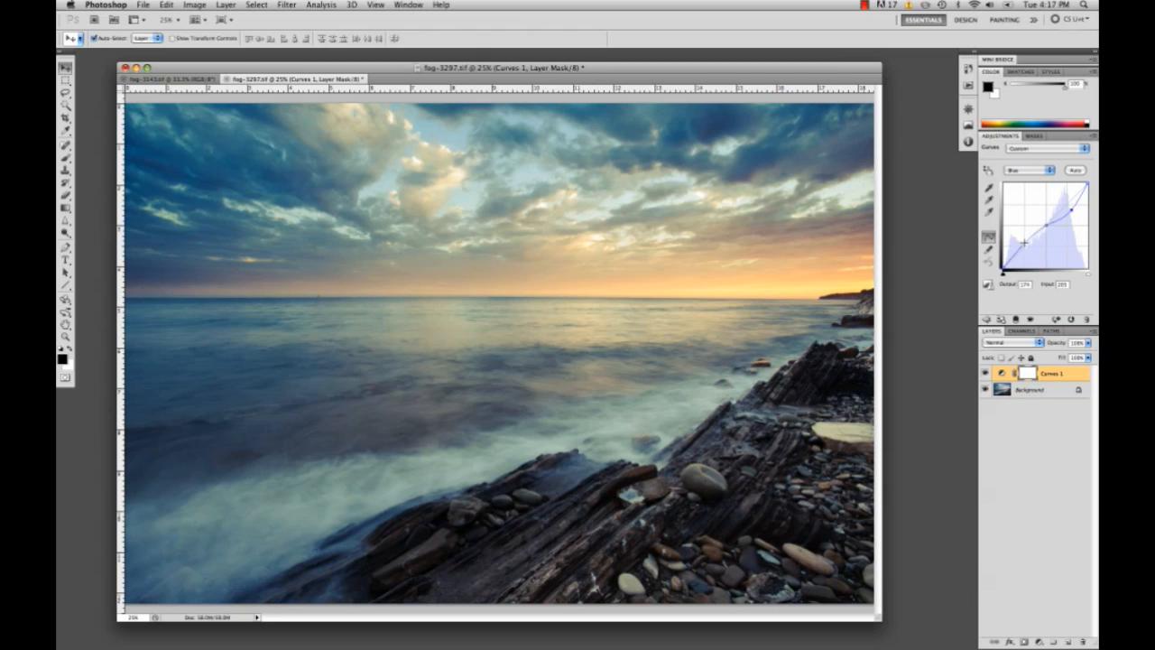
drag(1026, 234, 1025, 243)
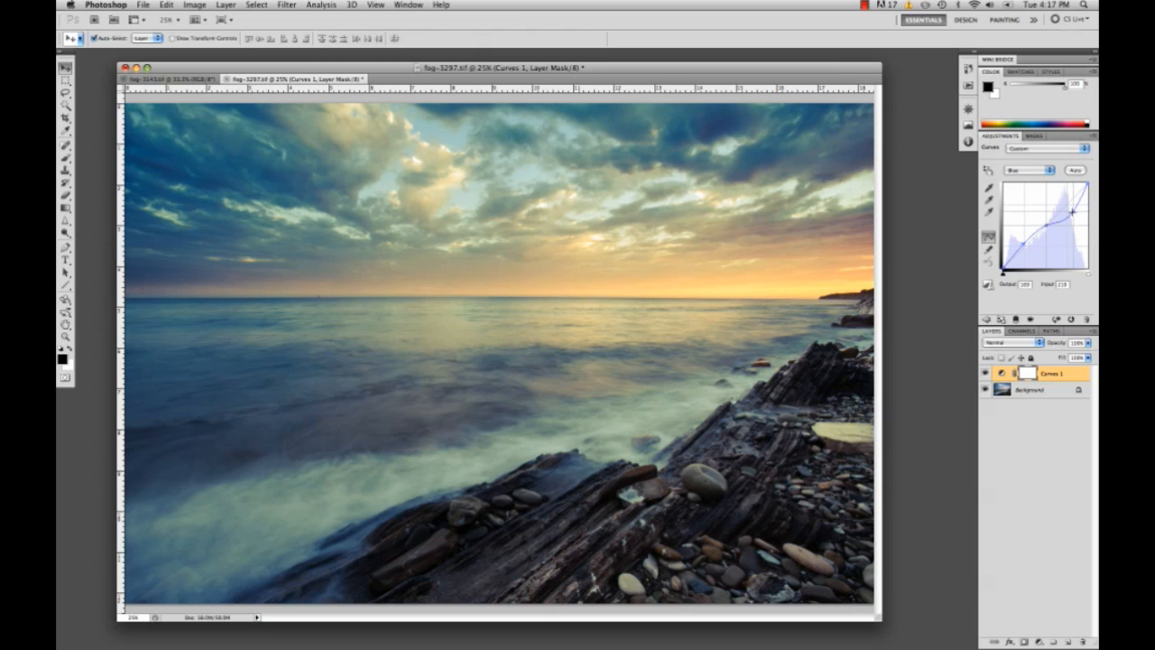
Lower the Blue curve's highlight end so the bright tones warm toward yellow.
drag(1072, 226, 1072, 209)
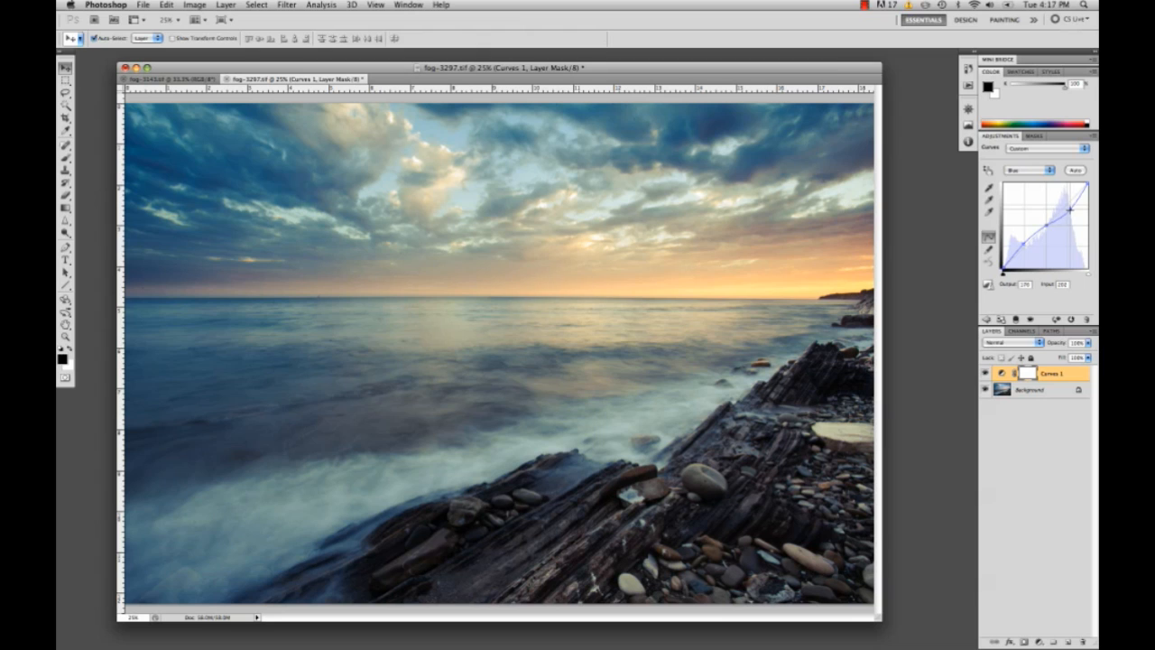
drag(1068, 208, 1068, 205)
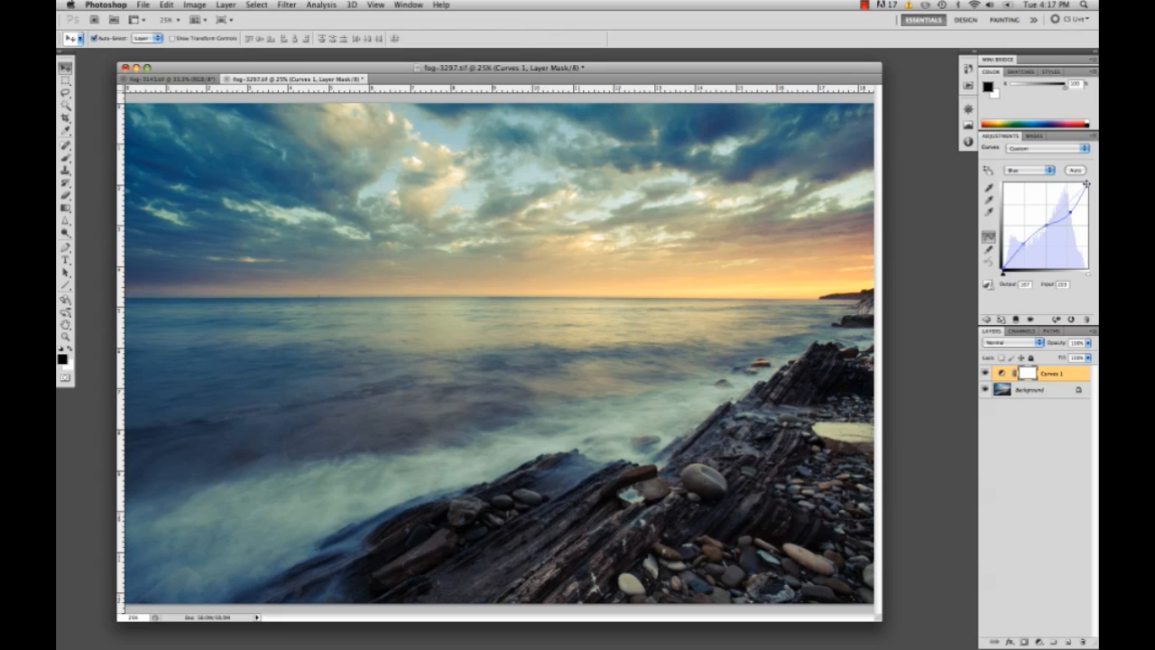
drag(1068, 188, 1089, 184)
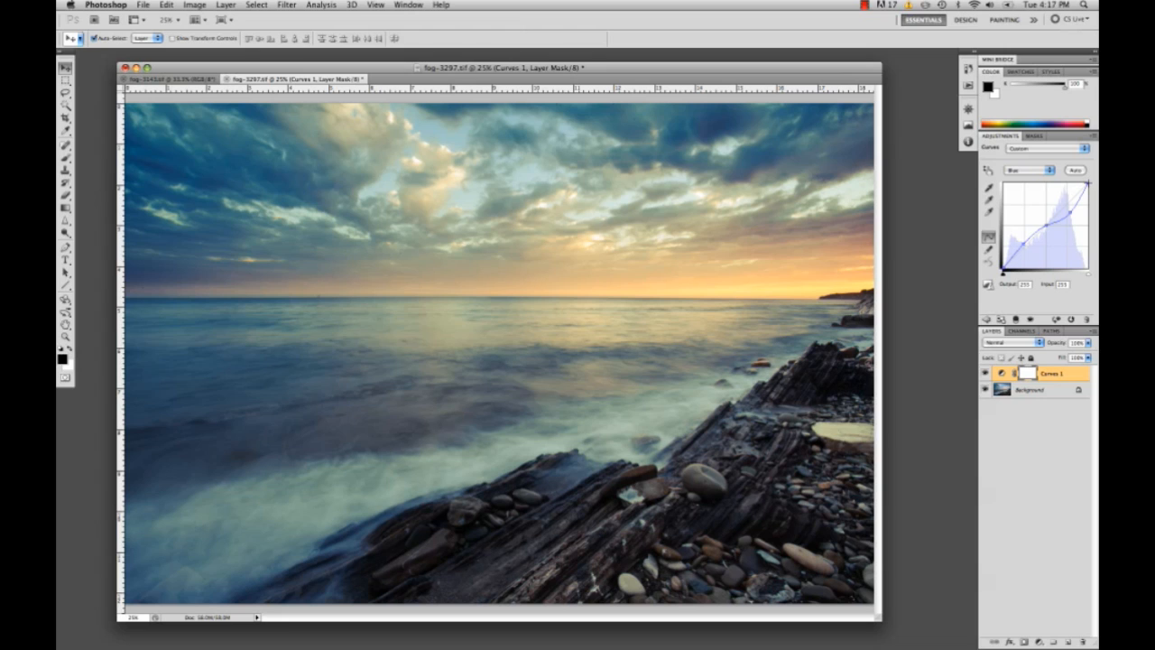
mouse_move(1086, 185)
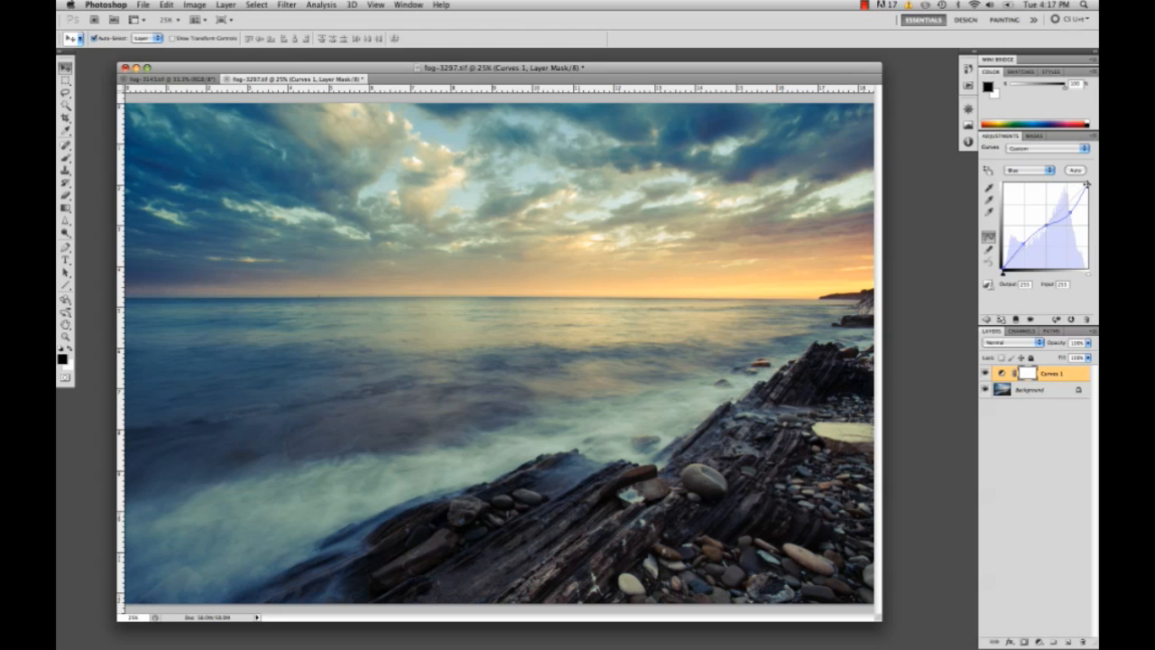
drag(1087, 184, 1087, 190)
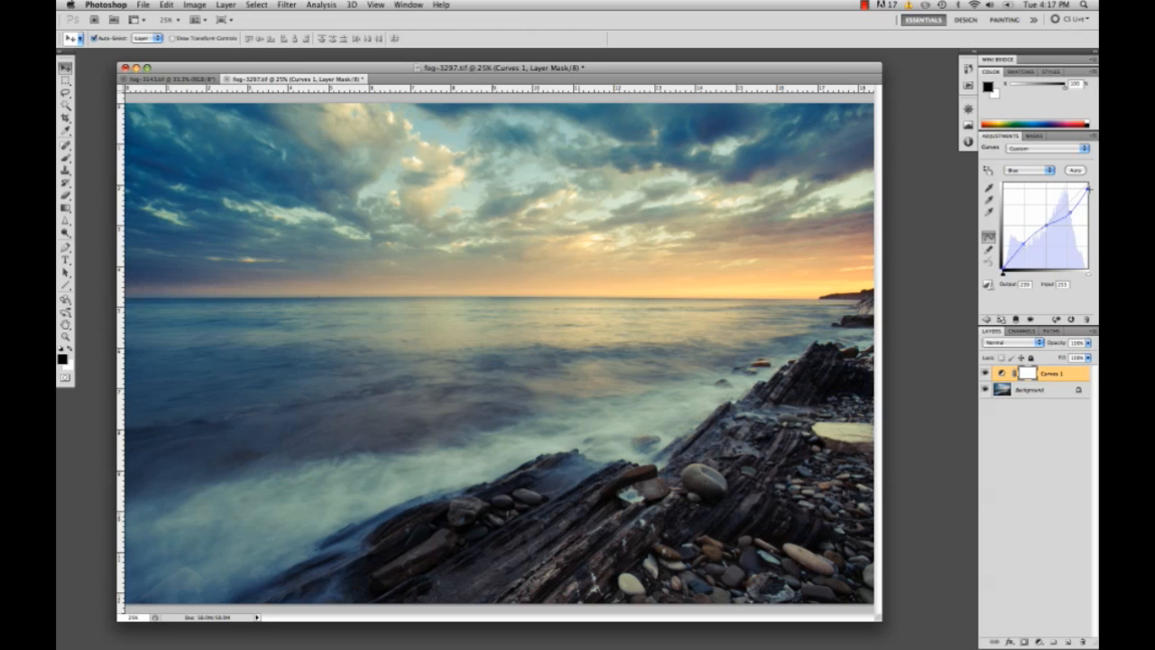
drag(1065, 198, 1086, 189)
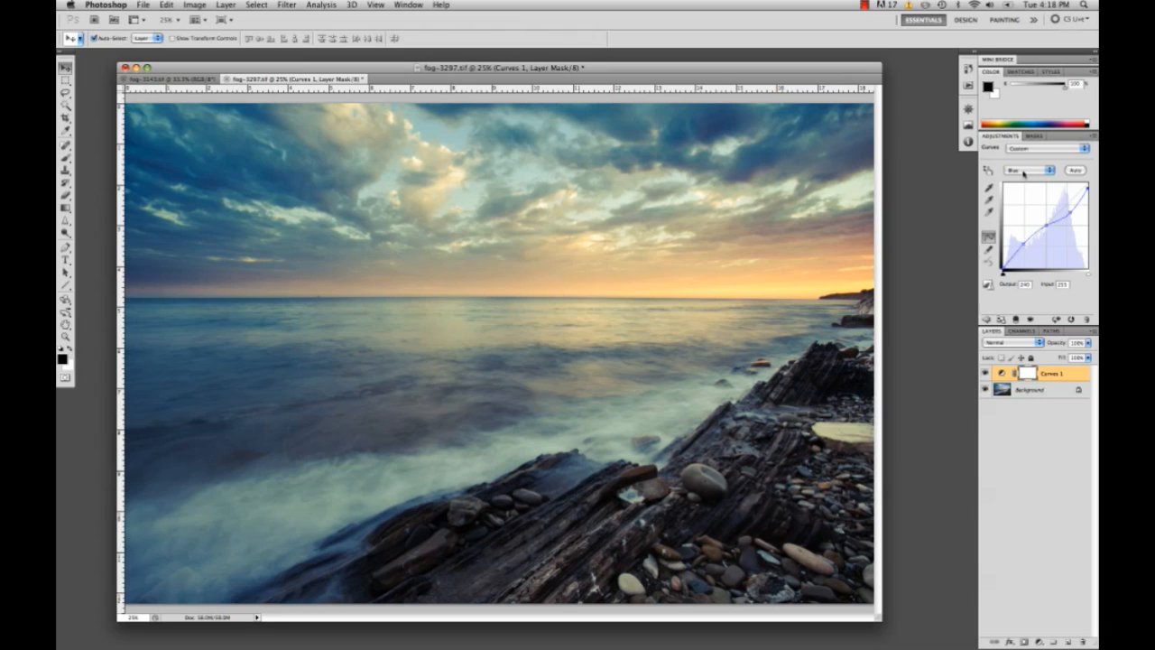
On the Red channel, pull the shadows toward cyan while keeping the highlights warm.
click(1029, 169)
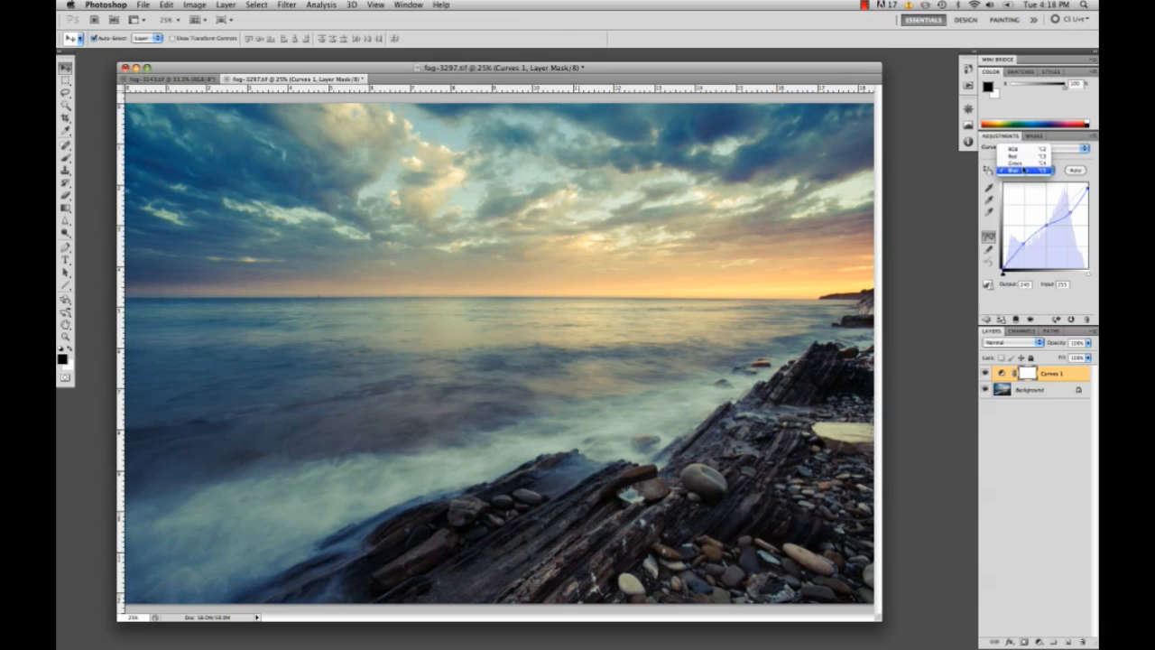
click(1025, 155)
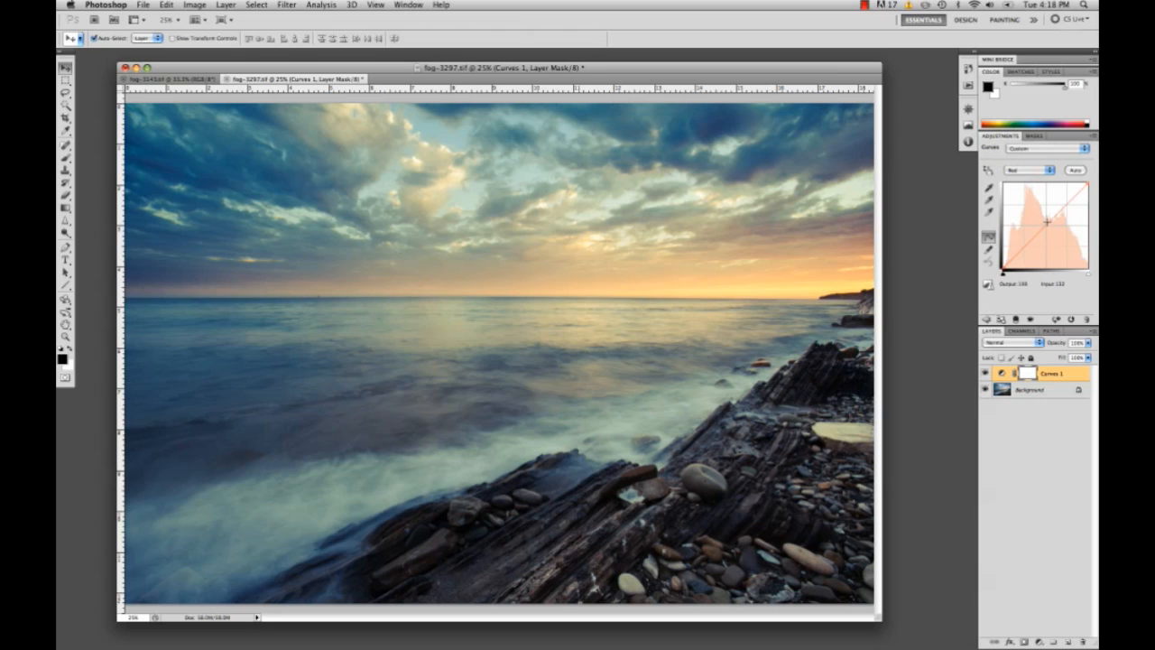
drag(1047, 224, 1045, 226)
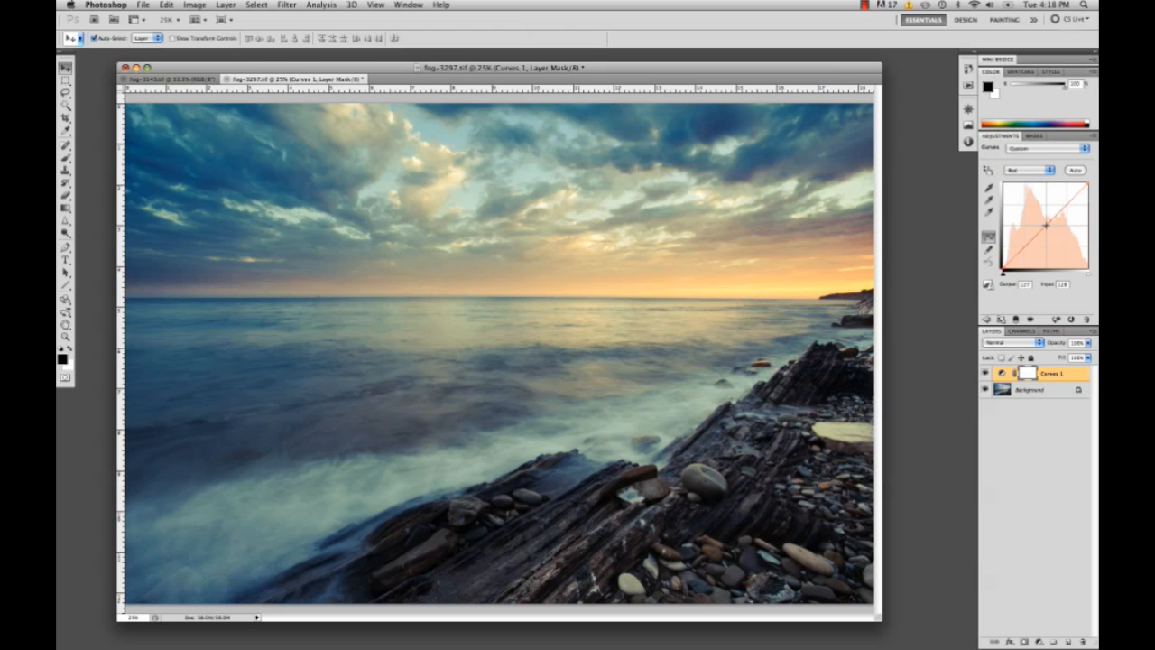
drag(1046, 225, 1066, 206)
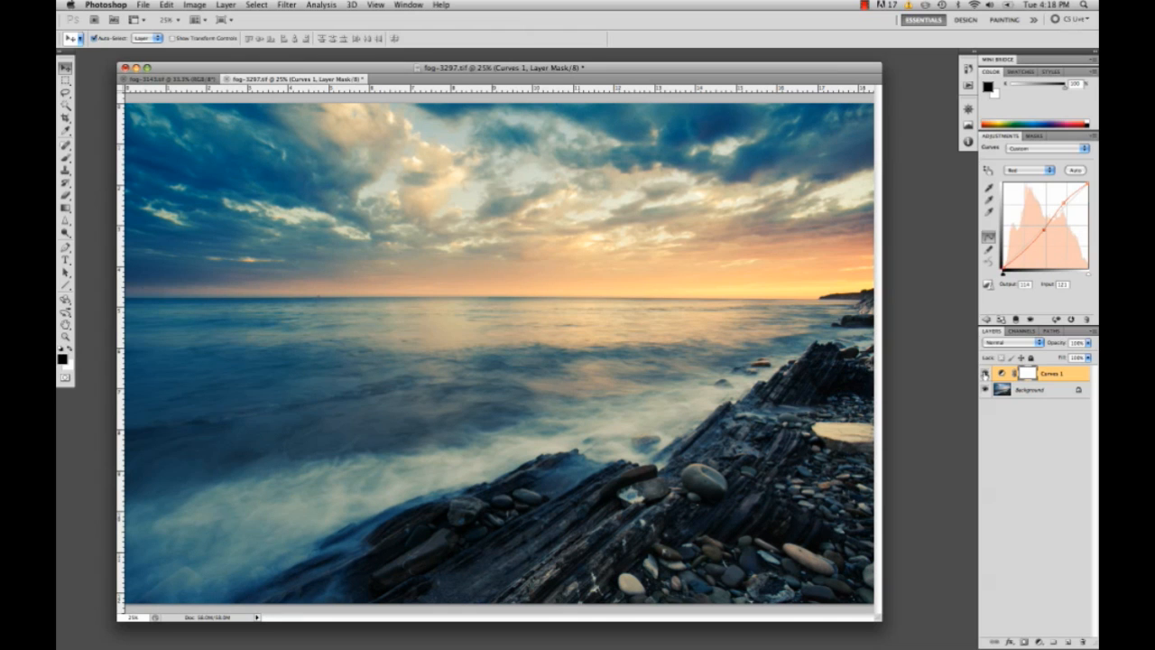
click(986, 372)
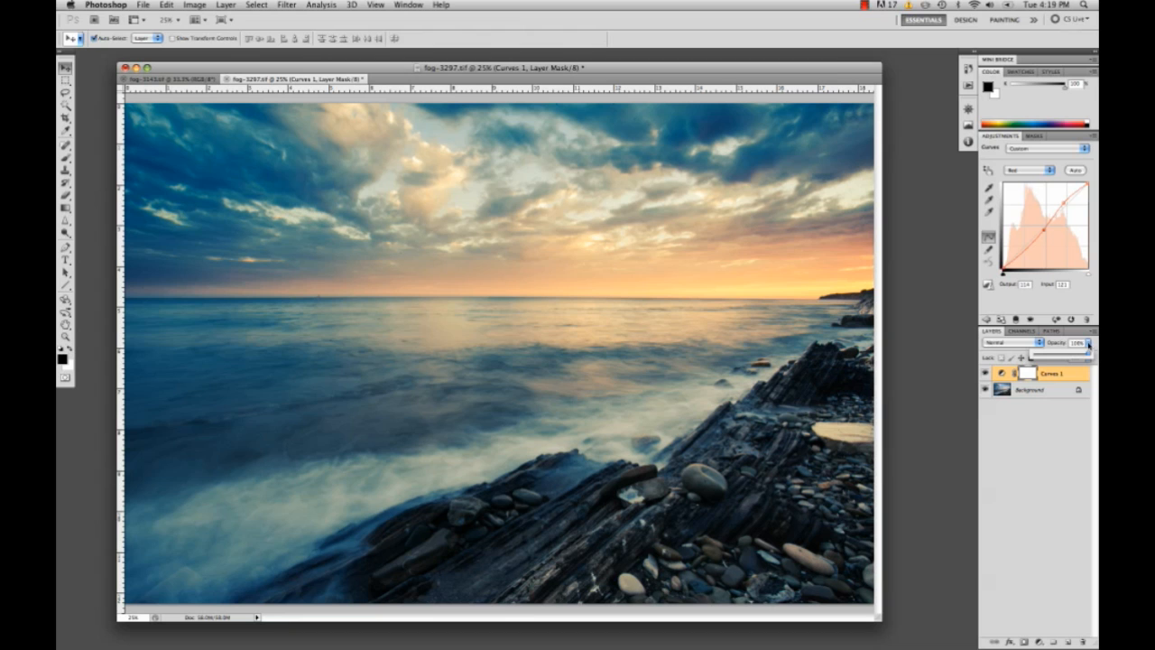
click(1076, 343)
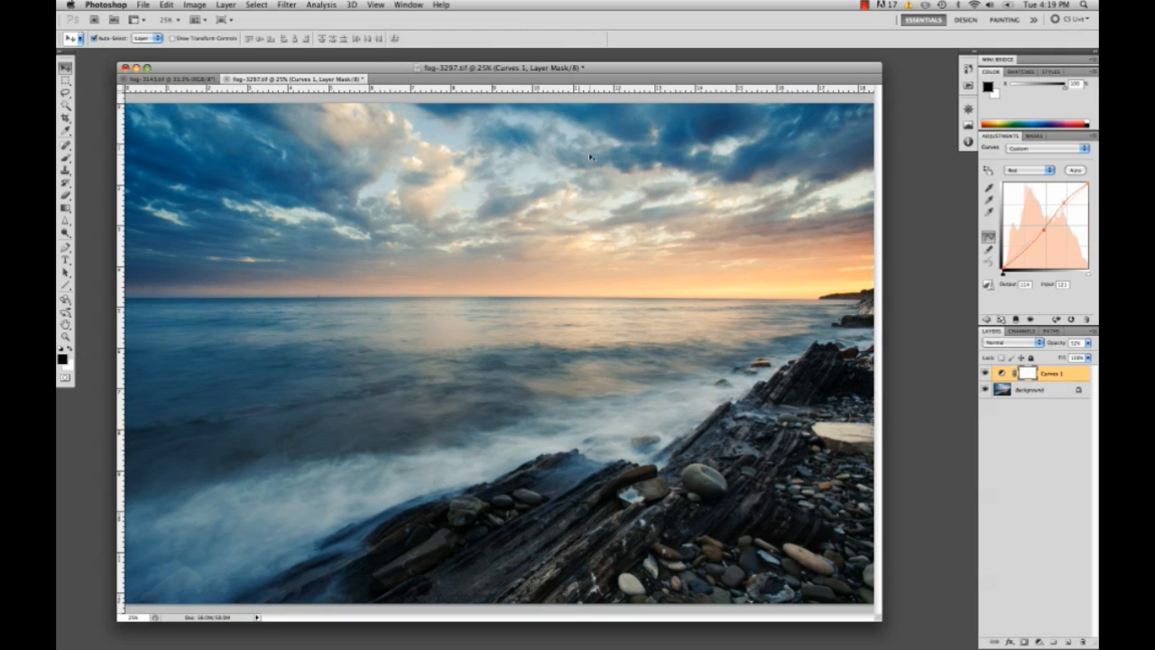
Switch to the railroad-track photo document.
click(166, 79)
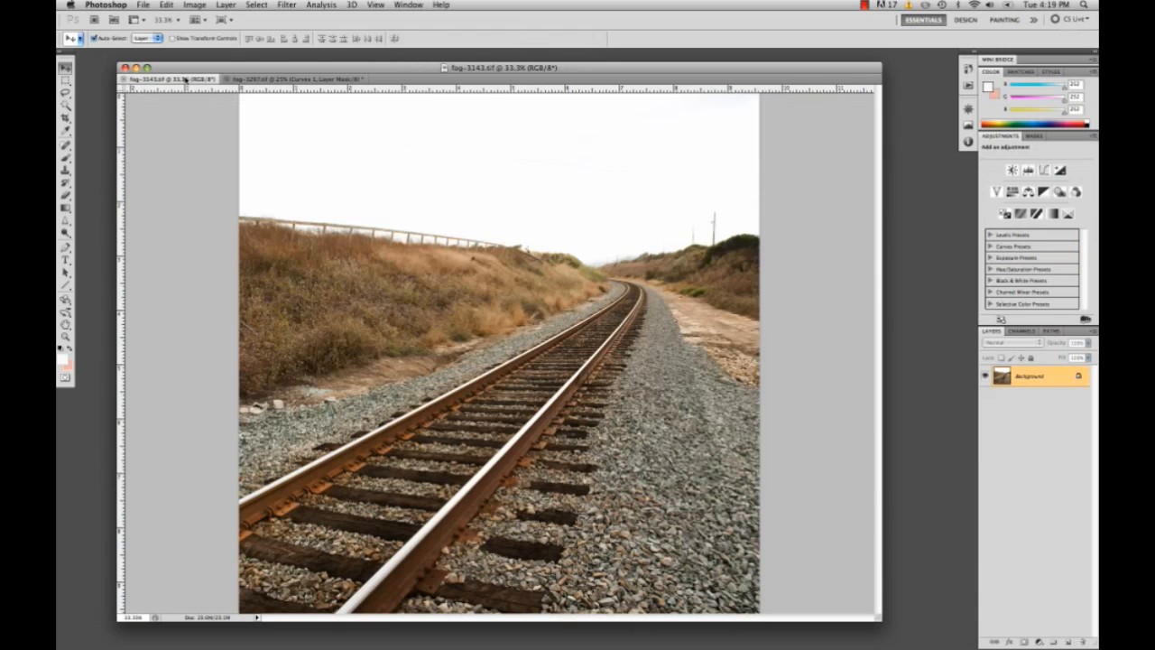
mouse_move(628, 413)
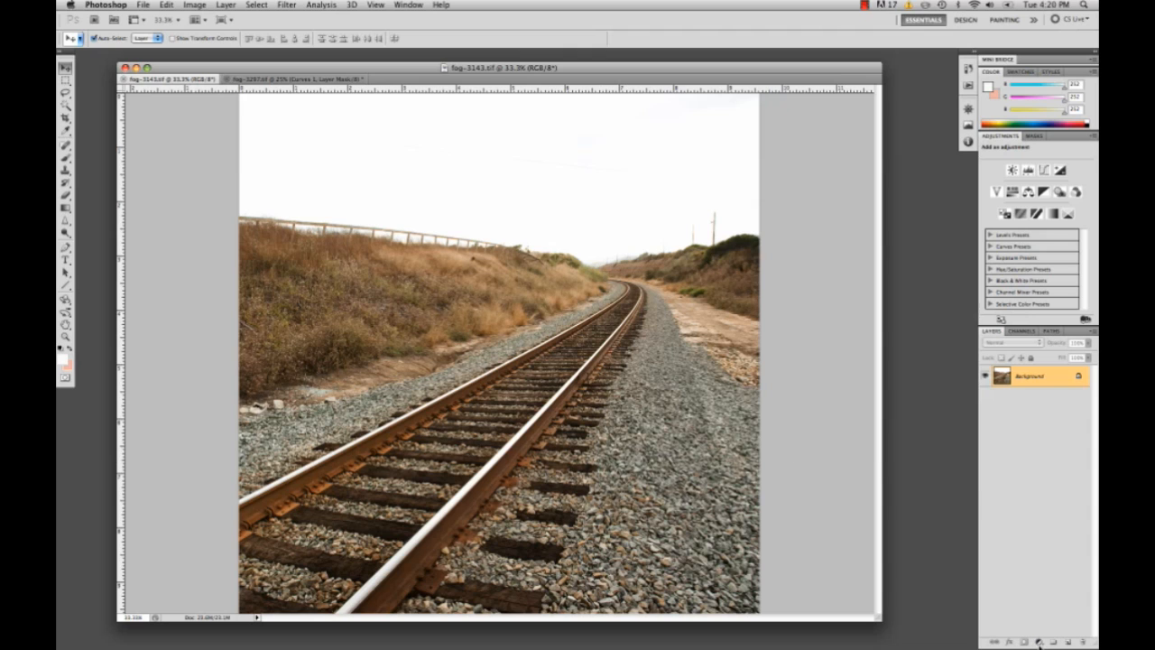
Add a Curves adjustment layer to the railroad photo and select its Blue channel.
click(1038, 641)
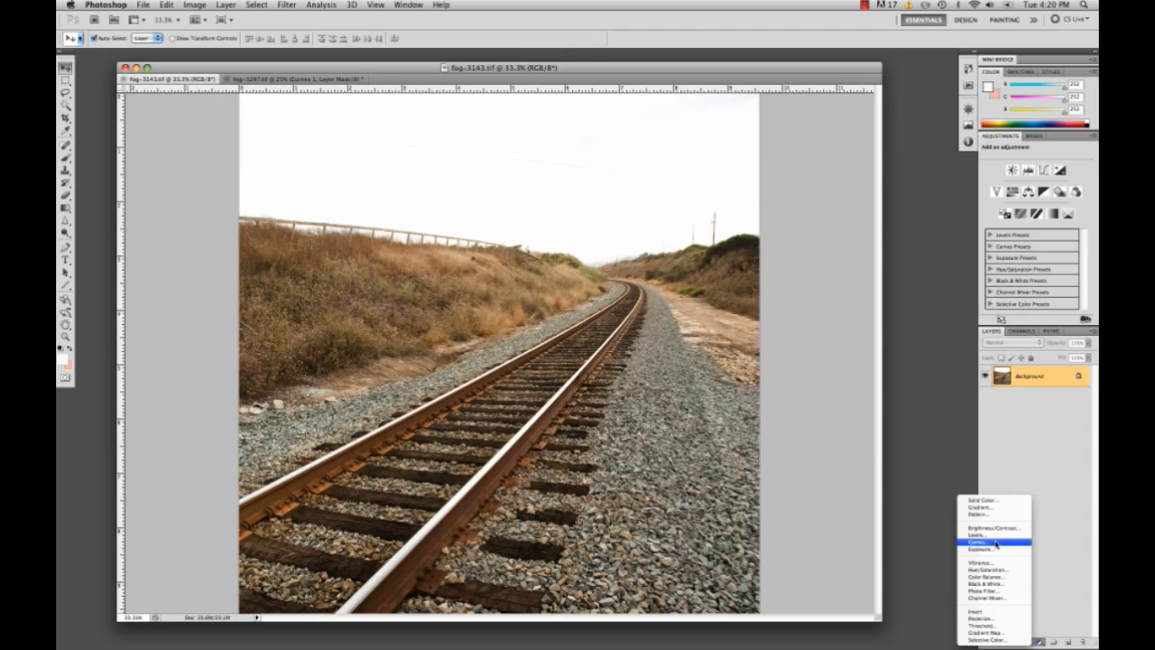
click(977, 542)
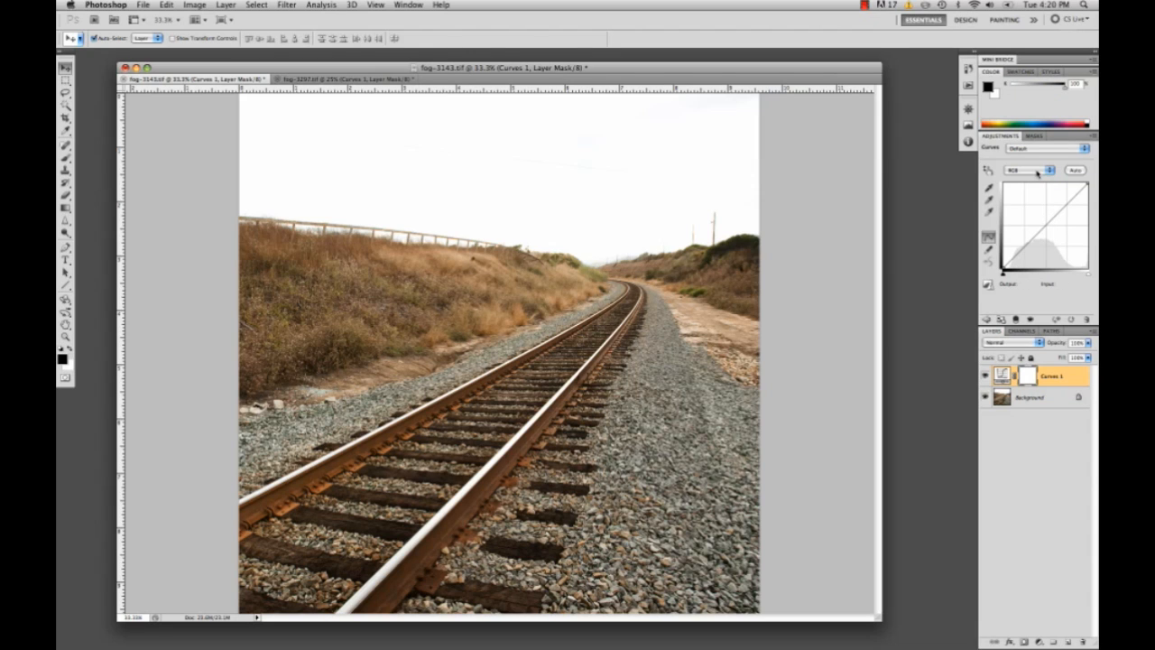
click(1029, 170)
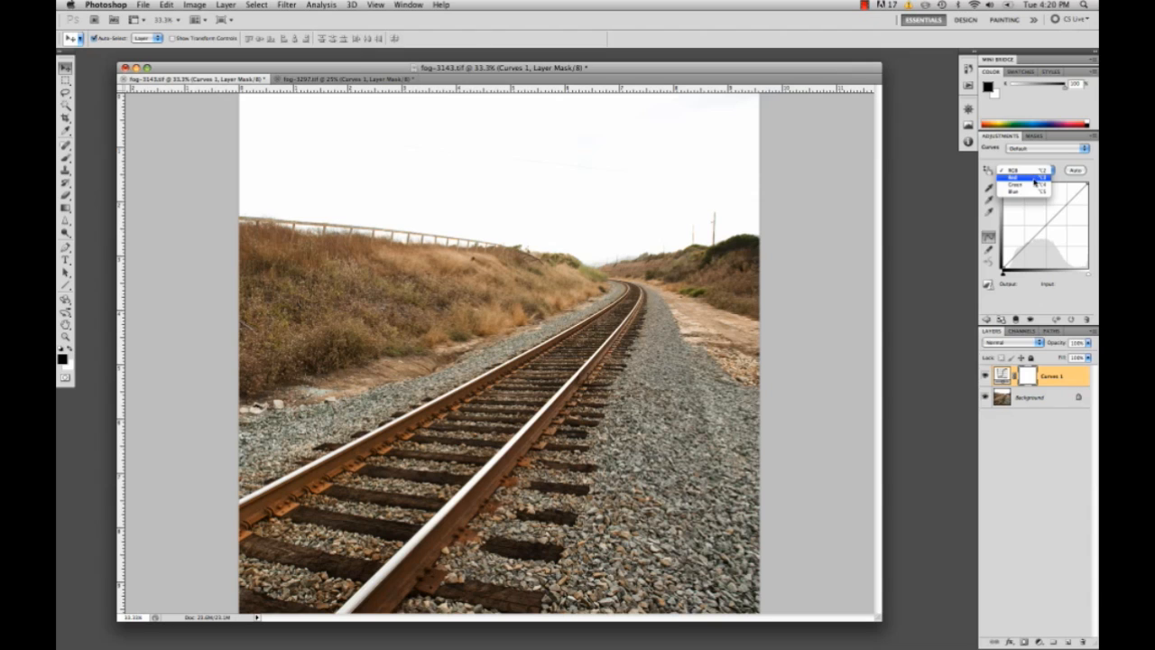
mouse_move(1026, 184)
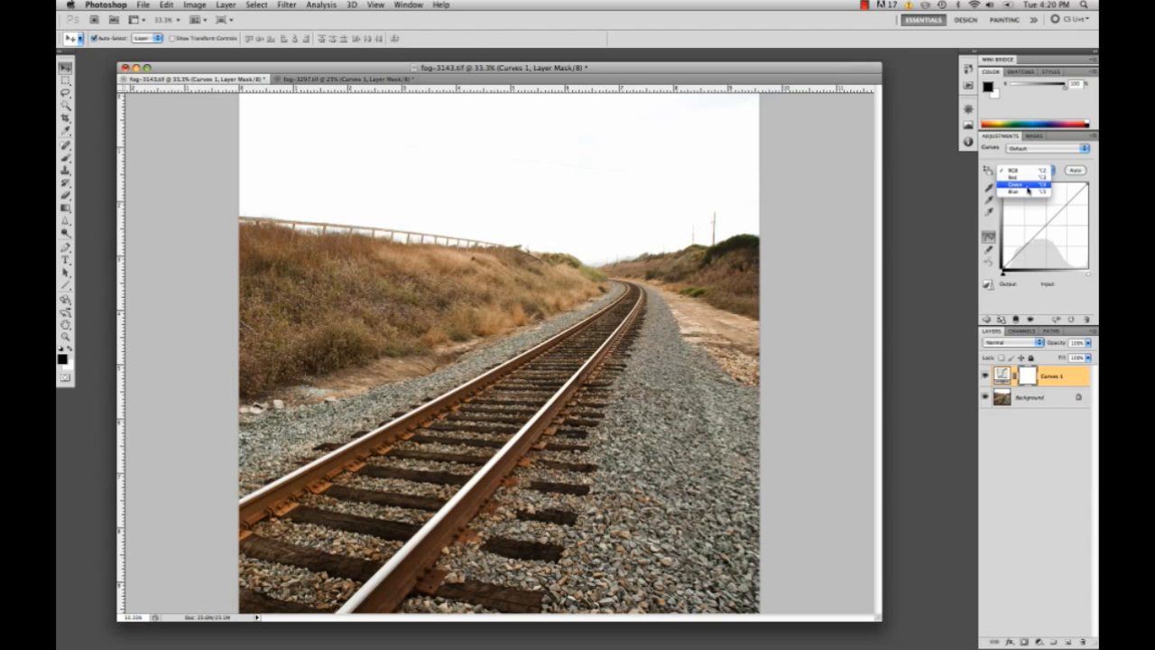
click(1025, 184)
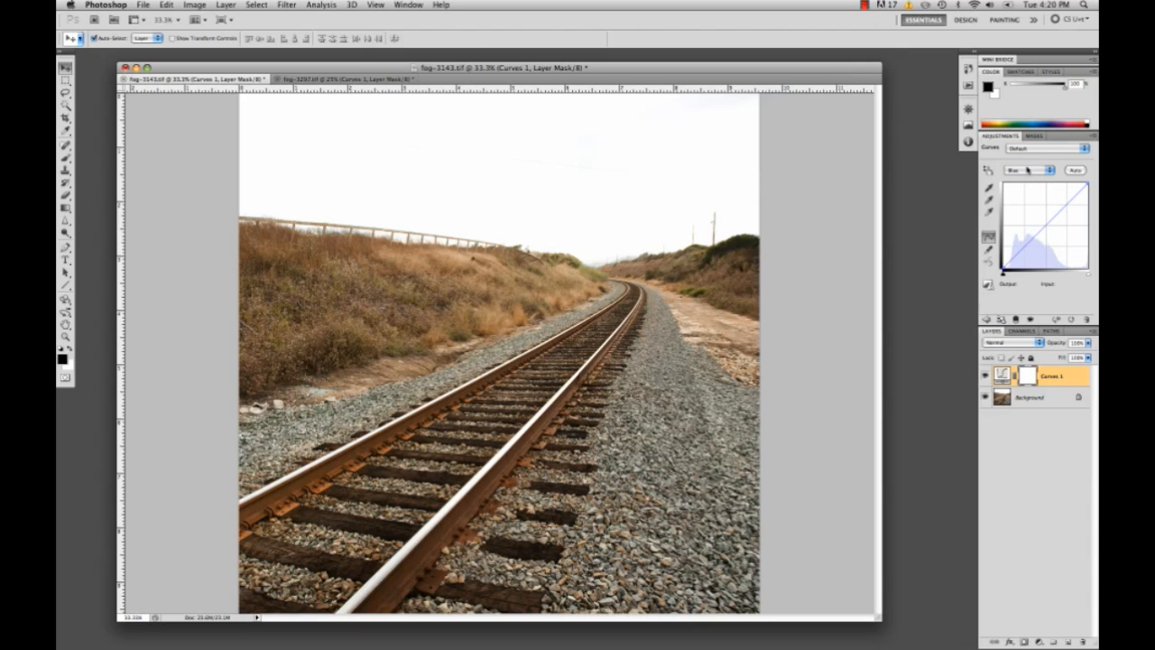
Raise the Blue curve's shadows and midtones to tint the railroad photo's dark areas blue.
click(1046, 224)
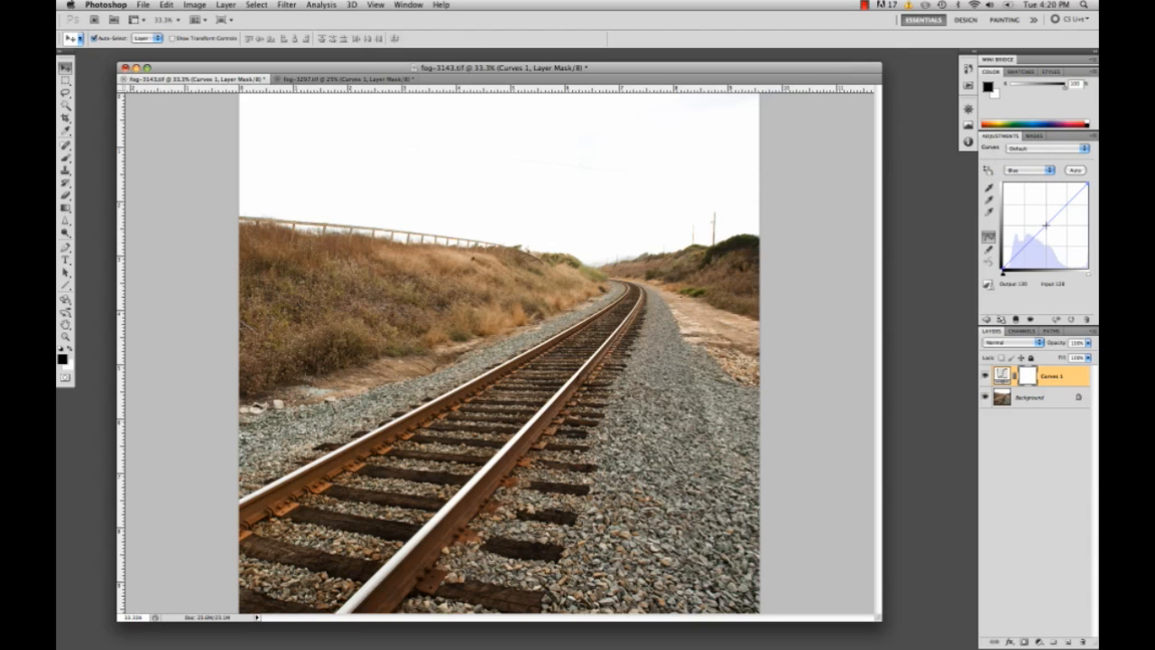
drag(1043, 225, 1065, 204)
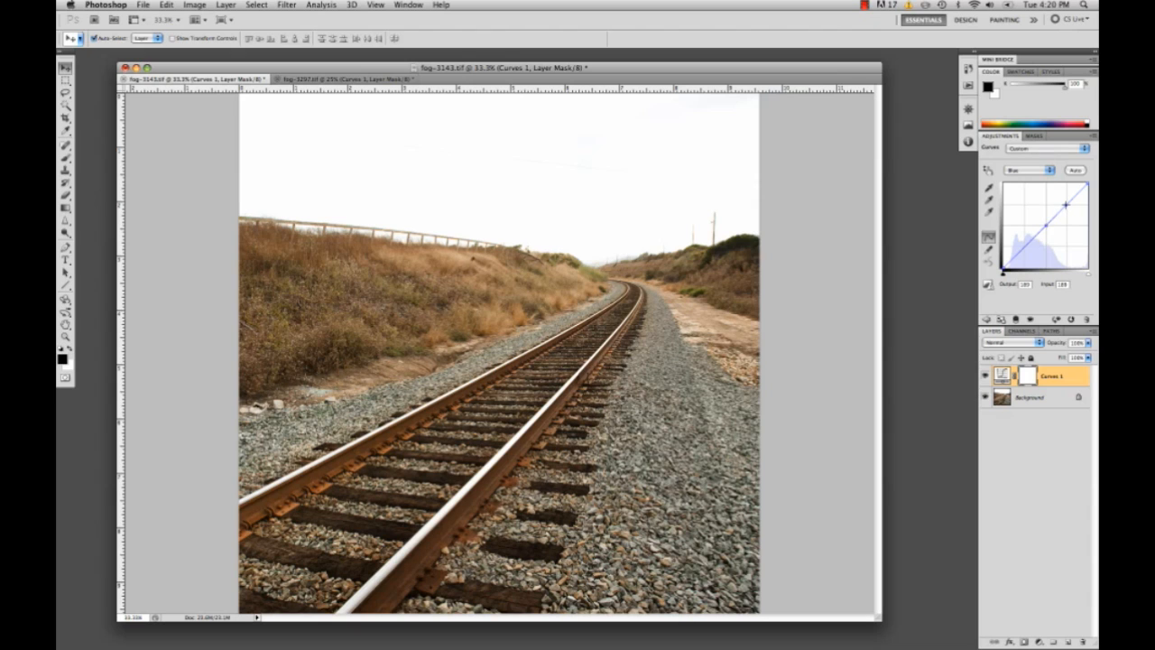
drag(1051, 226, 1069, 206)
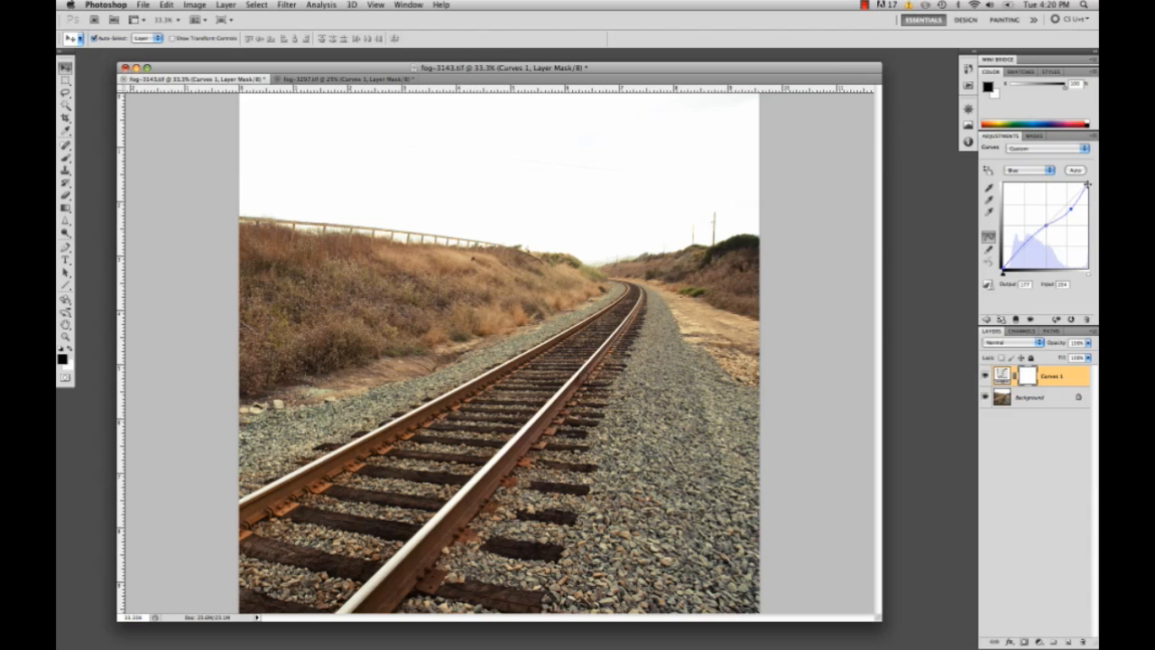
Lower the Blue curve's top-right point so the white sky turns pale yellow.
drag(1086, 188, 1086, 184)
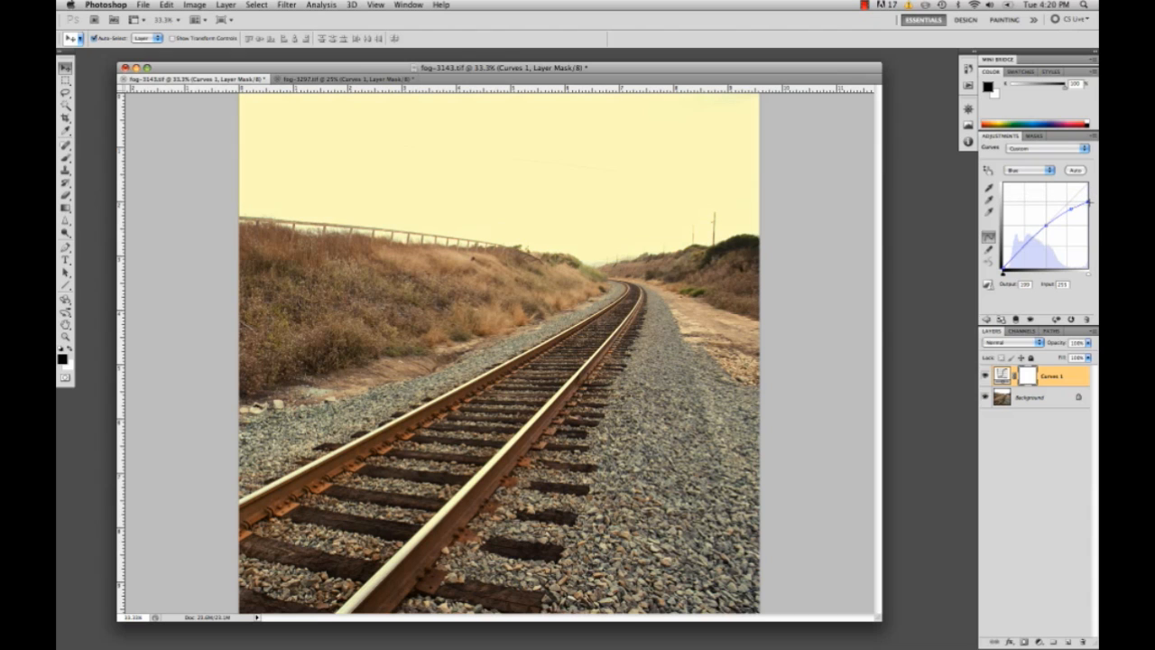
drag(1087, 205, 1090, 203)
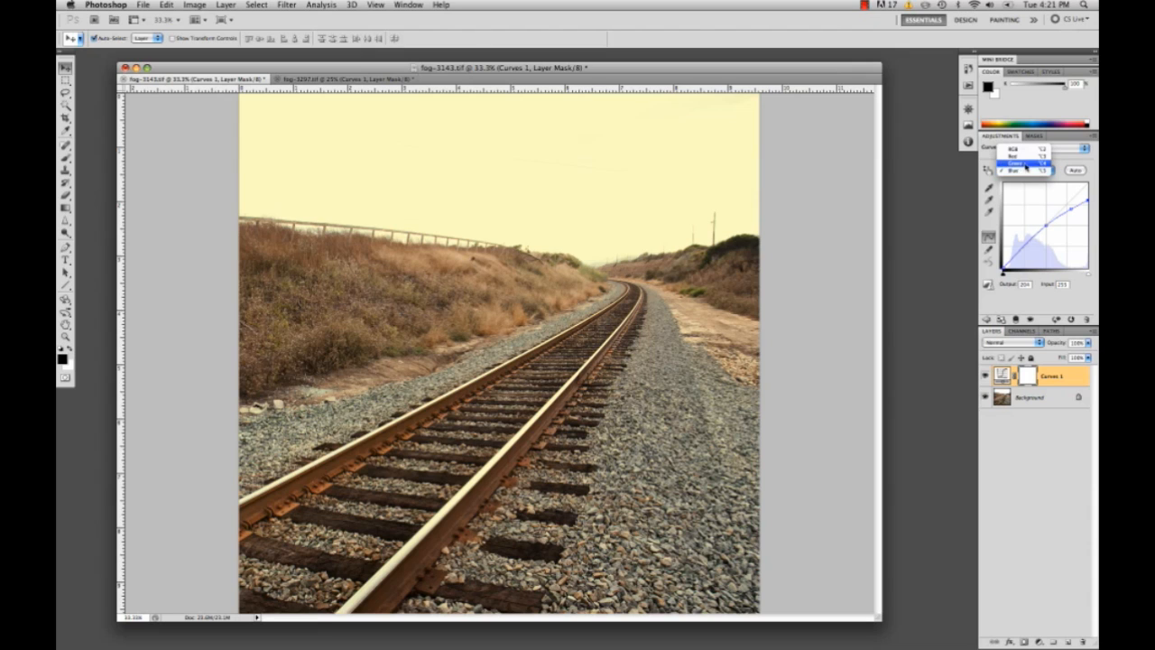
On the Red channel, pull the shadow point down to add cyan to the railroad photo's shadows.
click(1015, 155)
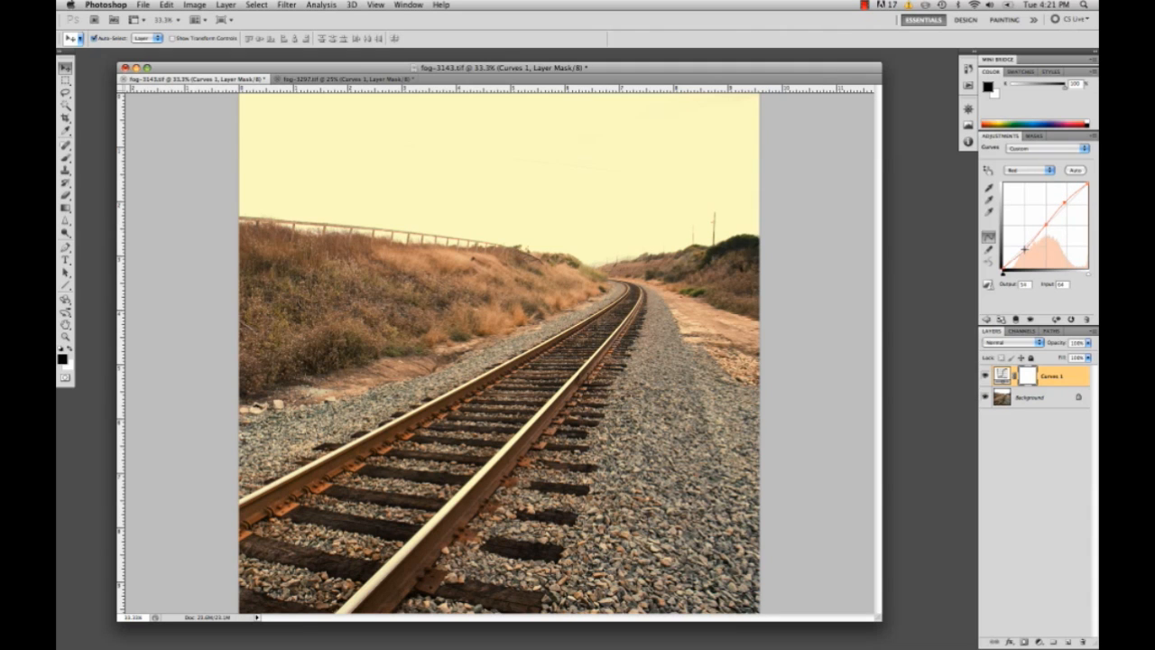
drag(1025, 249, 1029, 253)
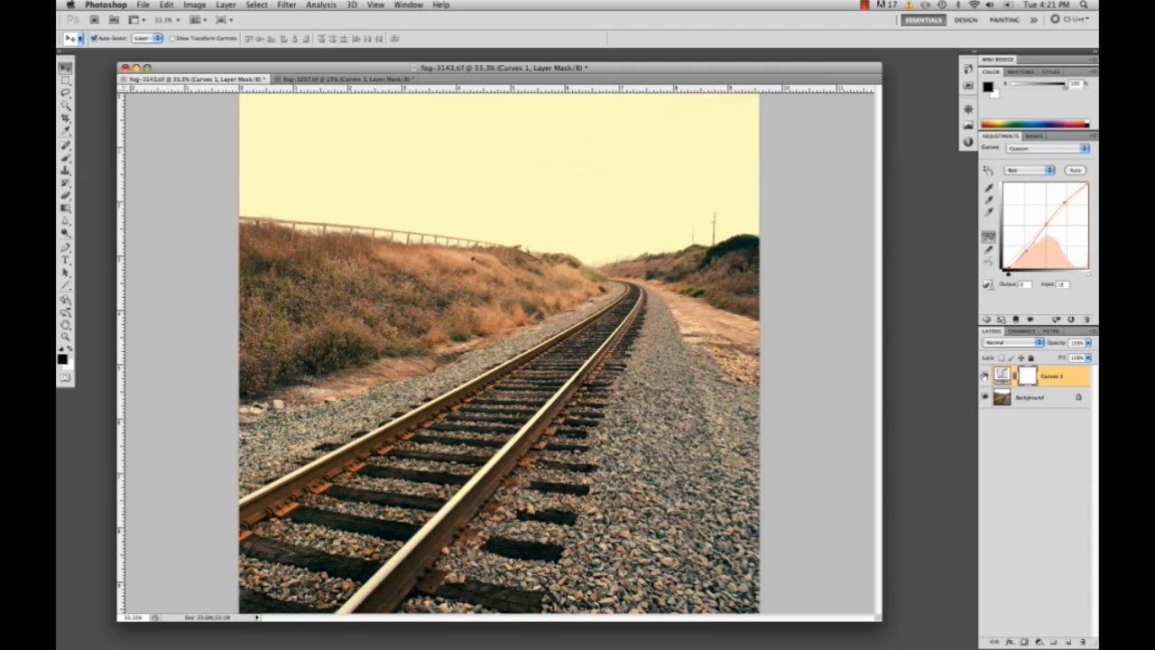
mouse_move(830, 179)
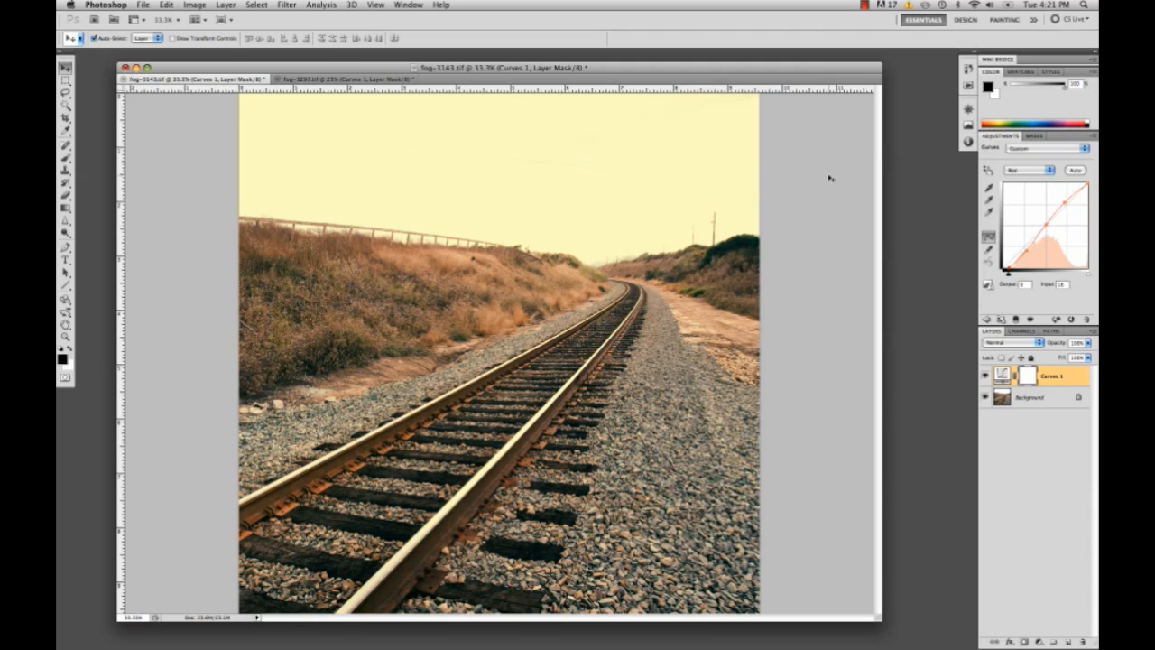